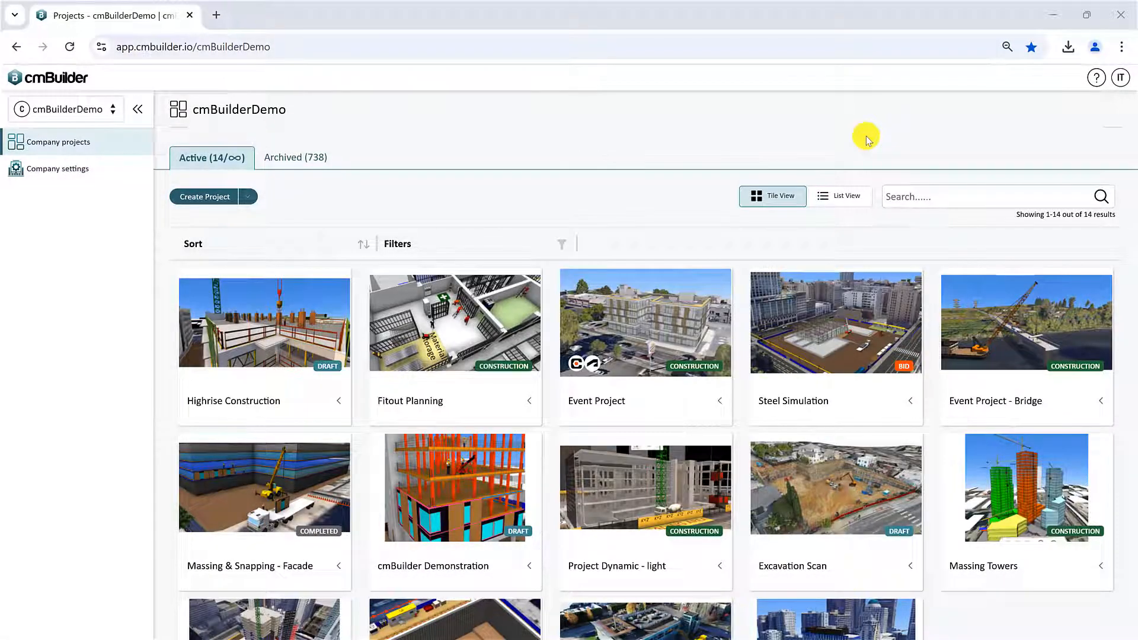
{"action": "mouse_move", "coordinate": [398, 201]}
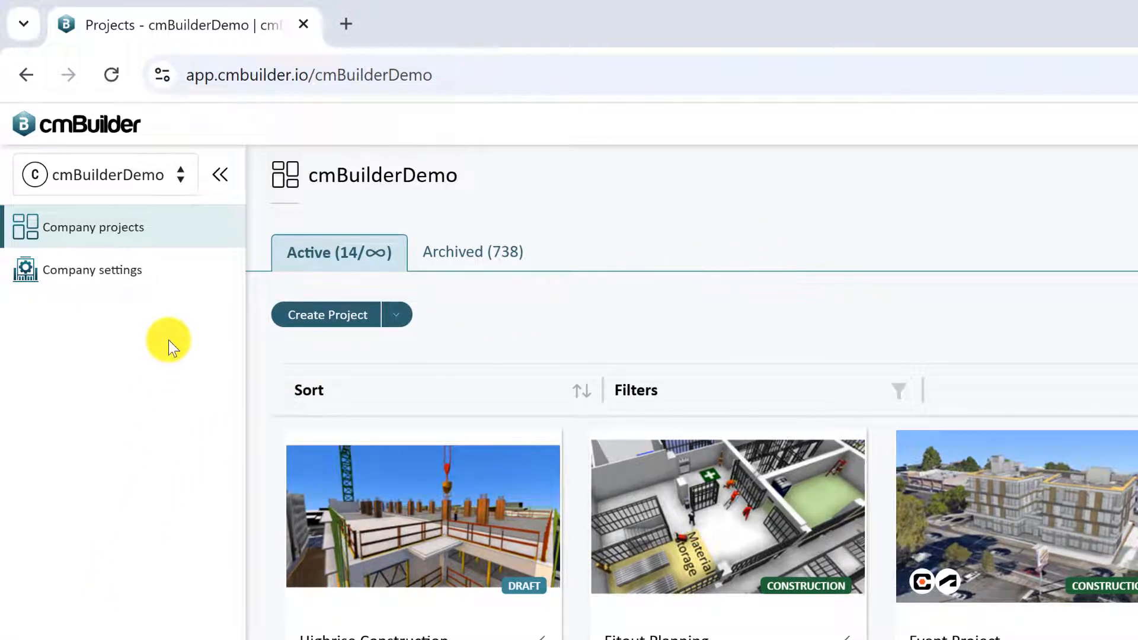
{"action": "mouse_move", "coordinate": [142, 192]}
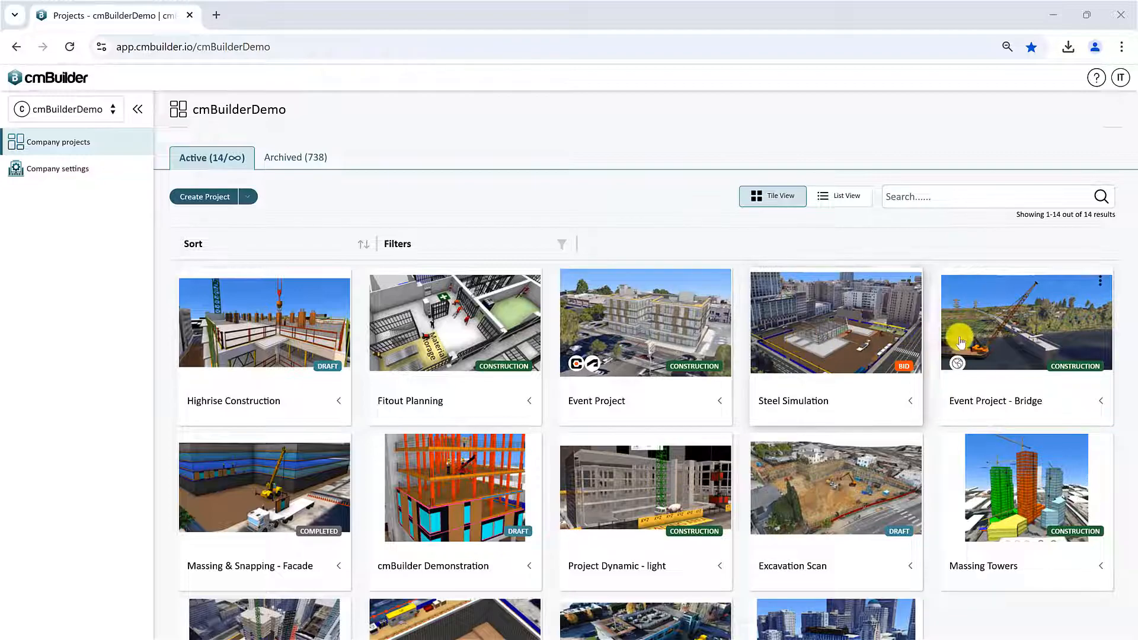
{"action": "mouse_move", "coordinate": [395, 222]}
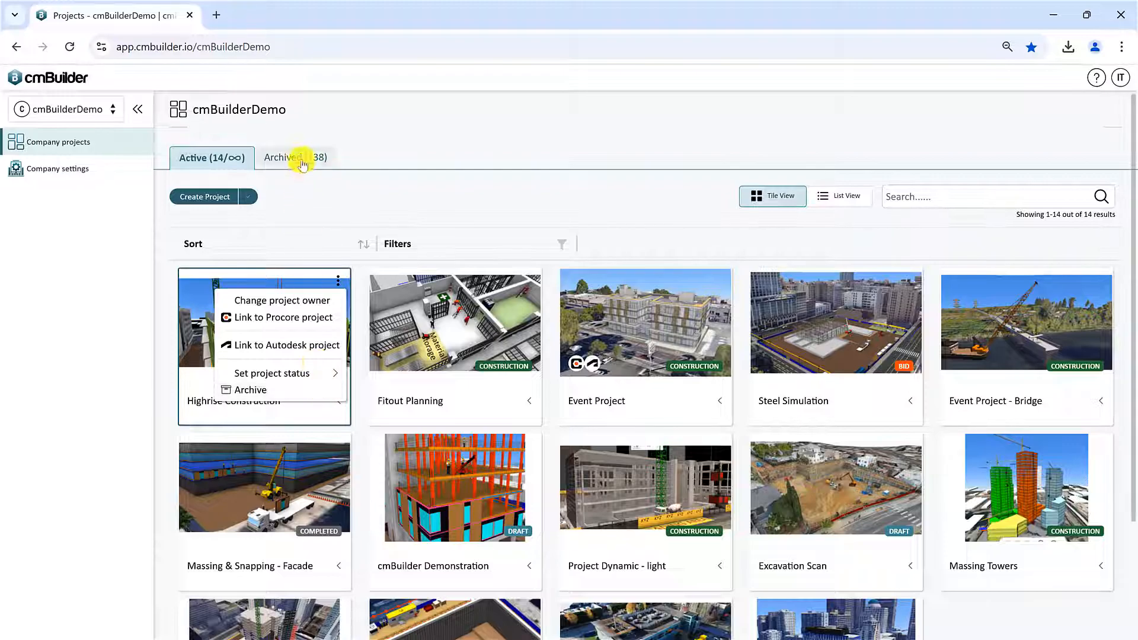
{"action": "left_click", "coordinate": [295, 158]}
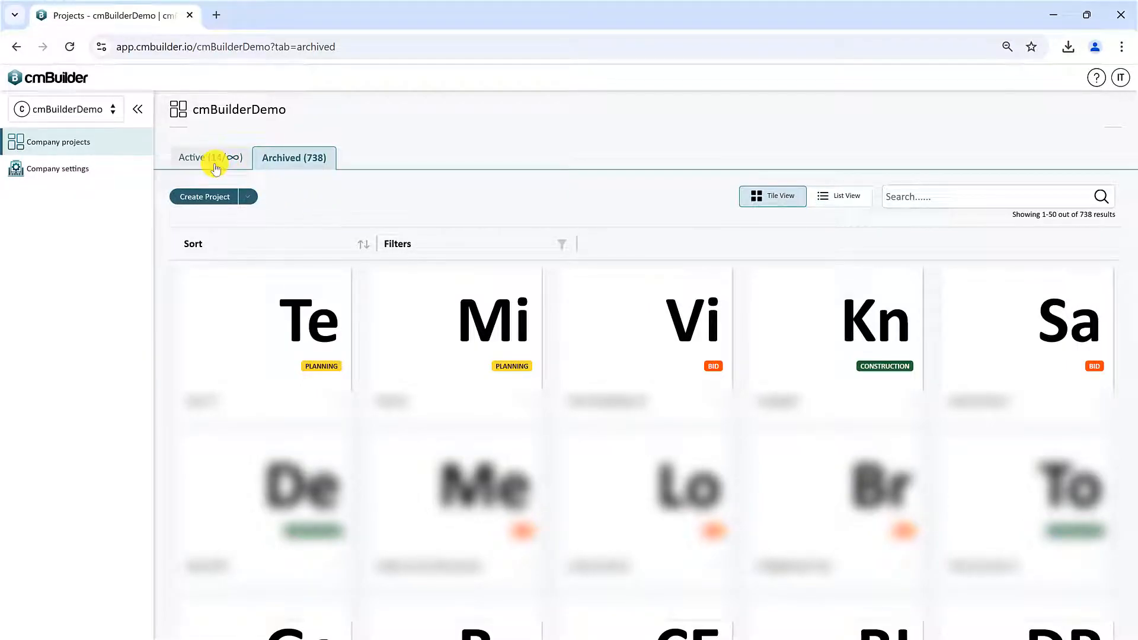
{"action": "left_click", "coordinate": [210, 158]}
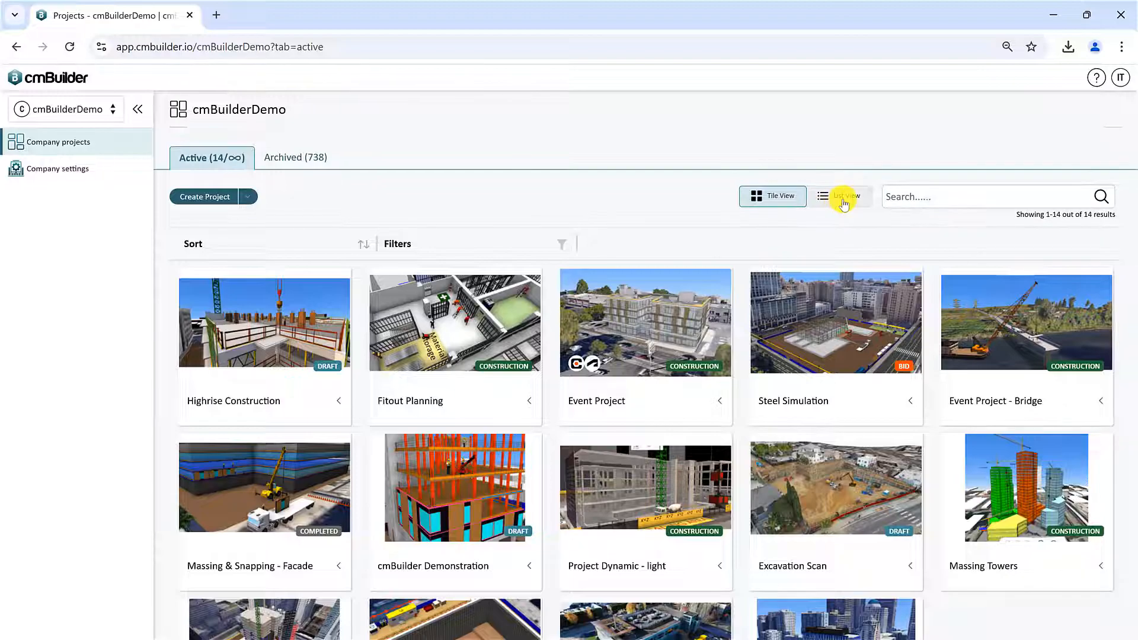
{"action": "left_click", "coordinate": [839, 196]}
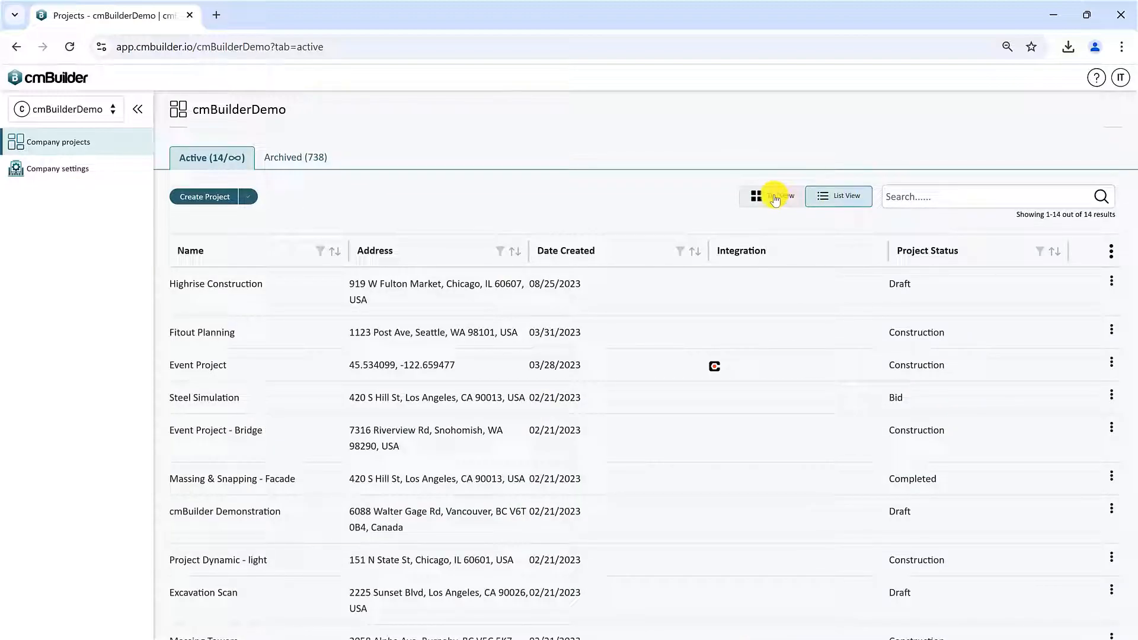
{"action": "left_click", "coordinate": [772, 197]}
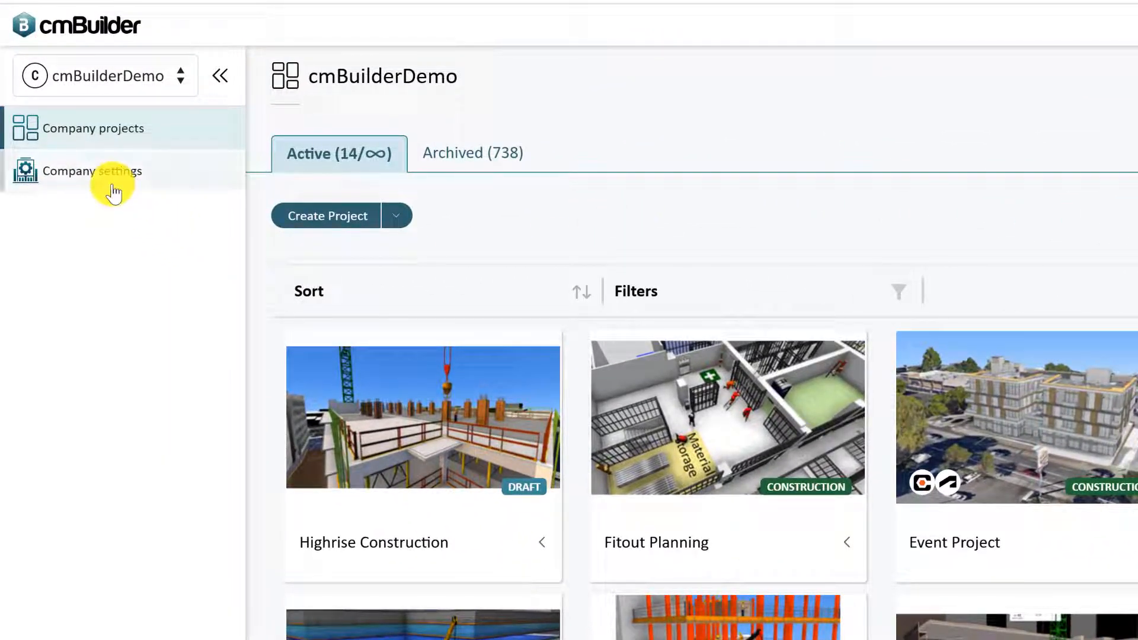
Open Company settings and leave the Date & time formats unchanged after starting an edit
{"action": "left_click", "coordinate": [101, 171]}
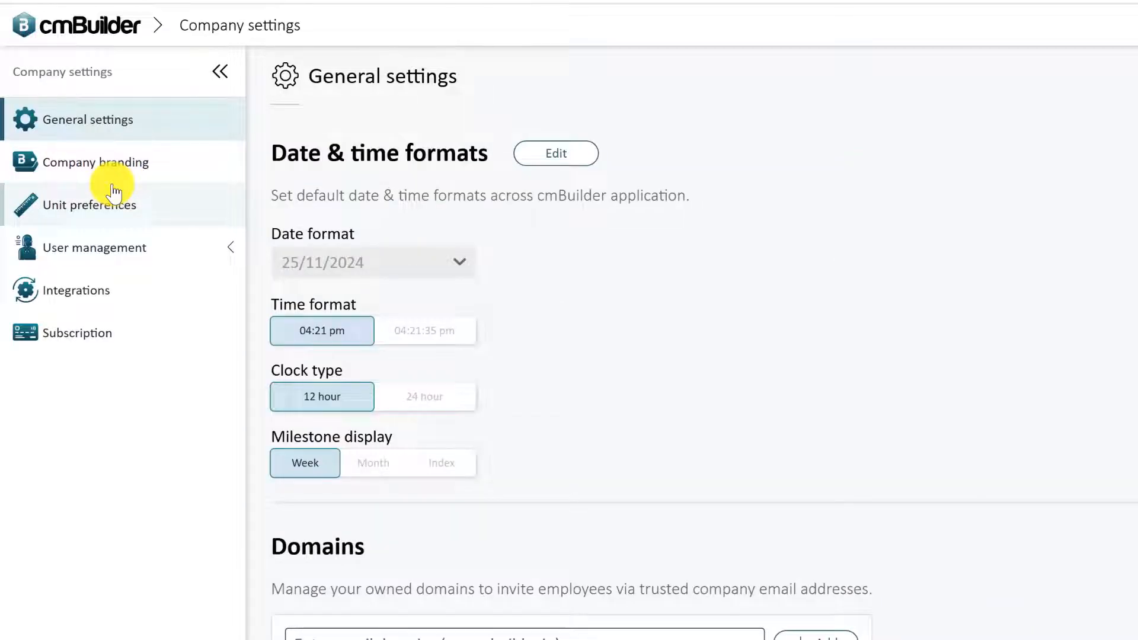
{"action": "mouse_move", "coordinate": [173, 318]}
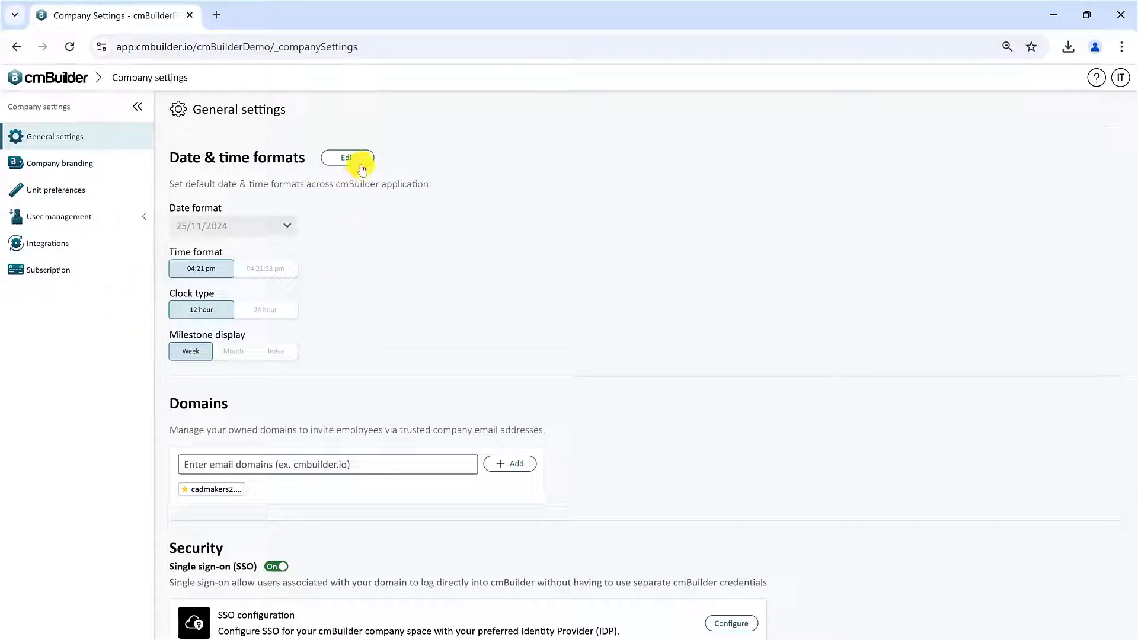
{"action": "left_click", "coordinate": [347, 157]}
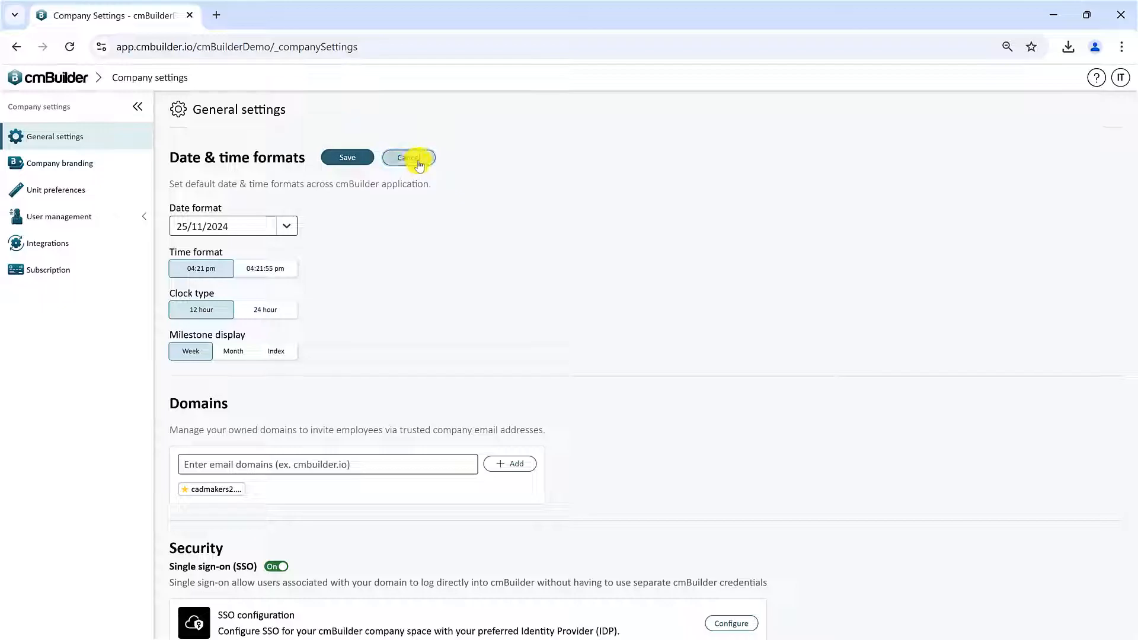
{"action": "left_click", "coordinate": [408, 157]}
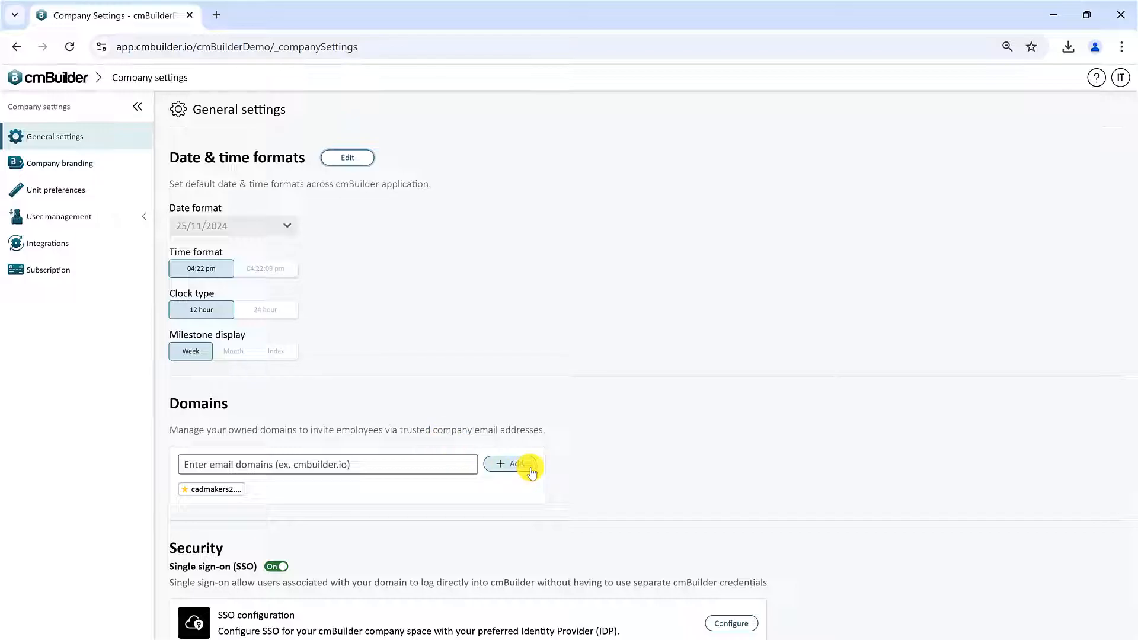
Open the single sign-on configuration and cancel it without changes
{"action": "scroll", "scroll_direction": "down", "scroll_amount": 3}
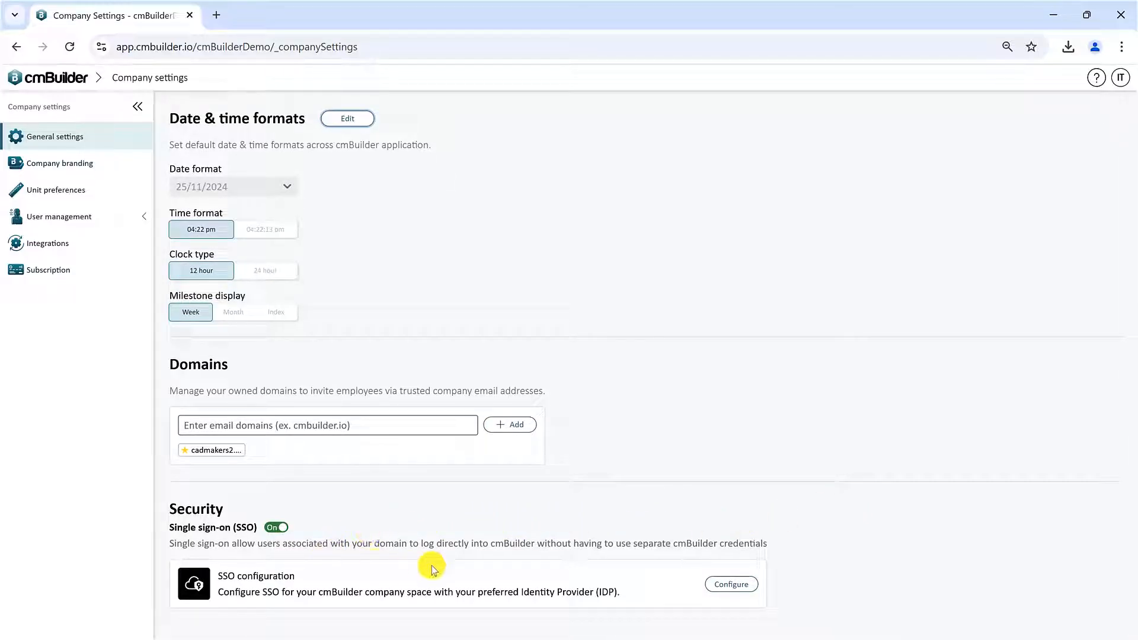
{"action": "left_click", "coordinate": [731, 584]}
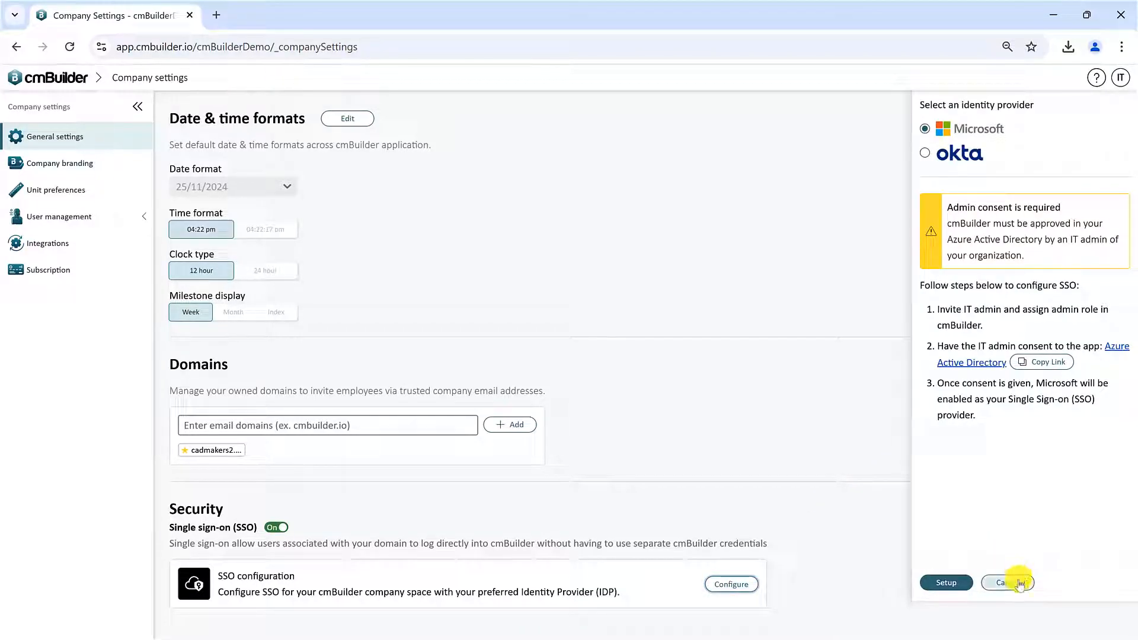
{"action": "left_click", "coordinate": [1008, 582]}
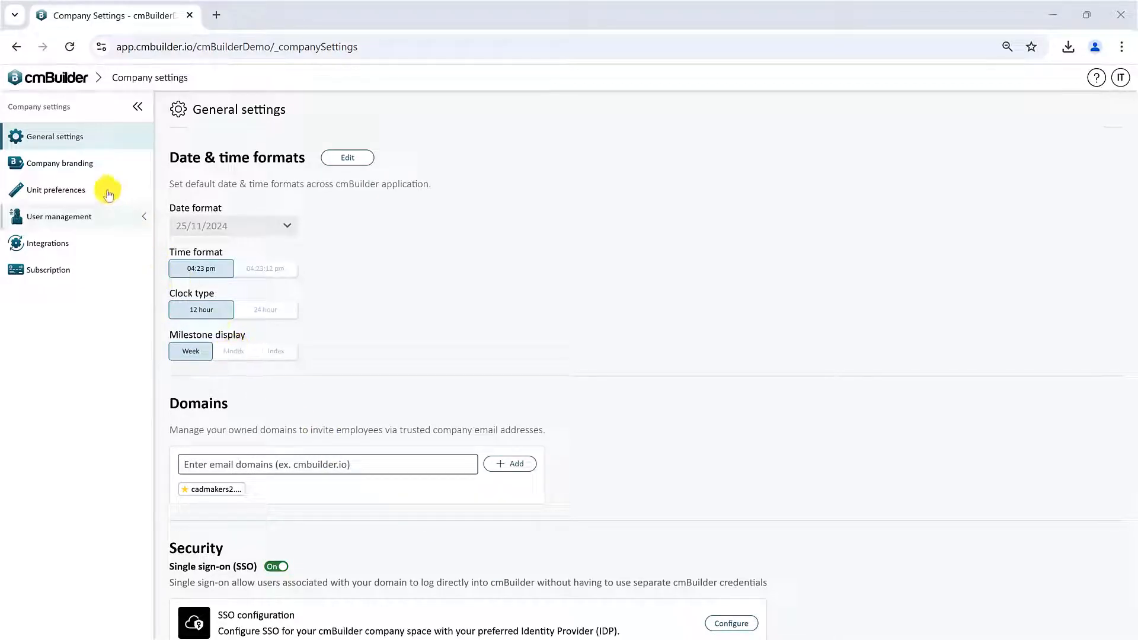
View company branding logos and unit presets, leaving metric presets unchanged, then list company users
{"action": "left_click", "coordinate": [59, 163]}
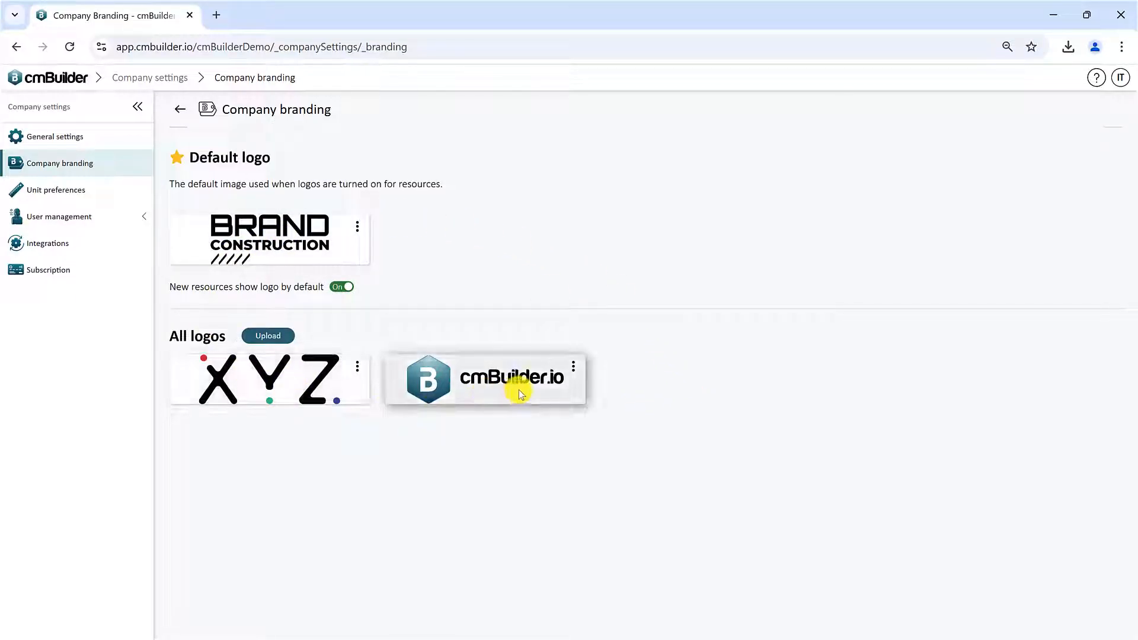
{"action": "mouse_move", "coordinate": [666, 281]}
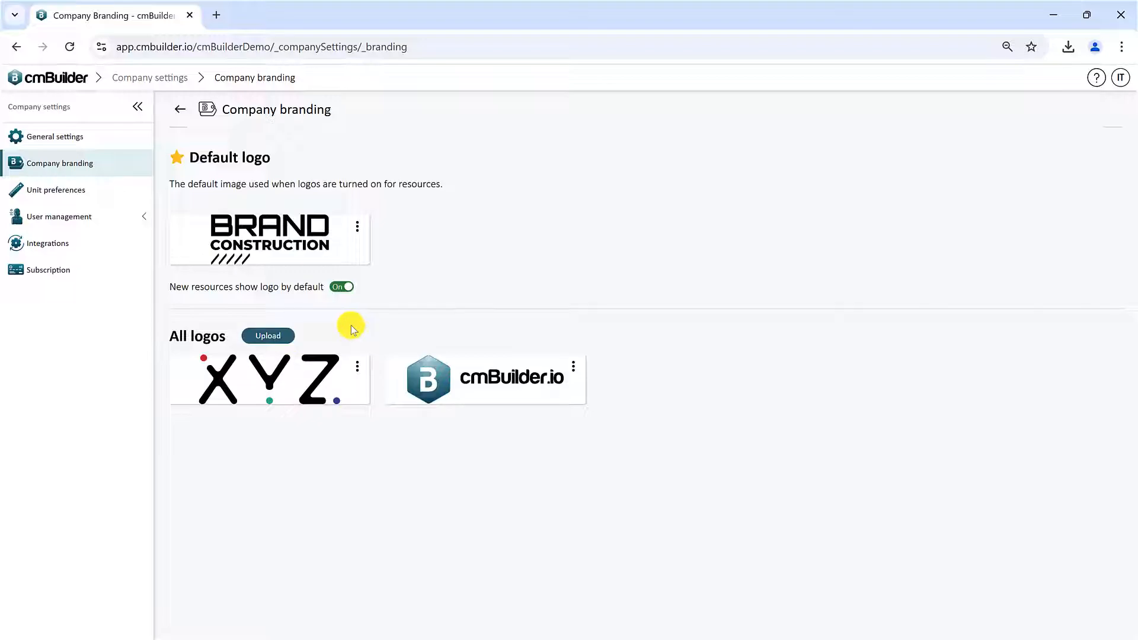
{"action": "left_click", "coordinate": [55, 190]}
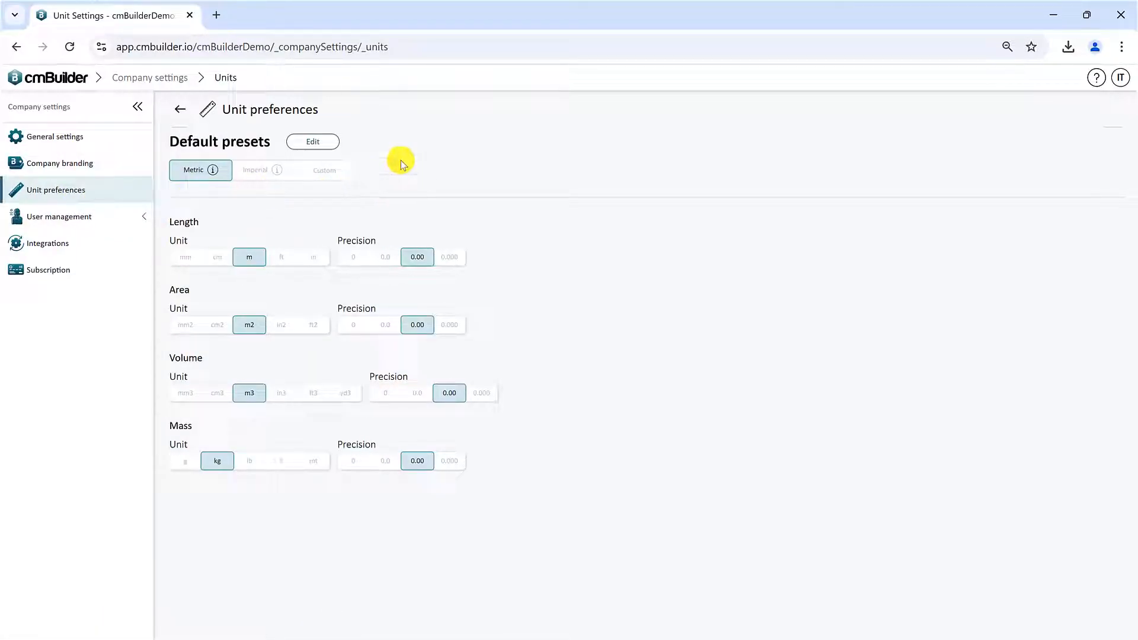
{"action": "left_click", "coordinate": [313, 142]}
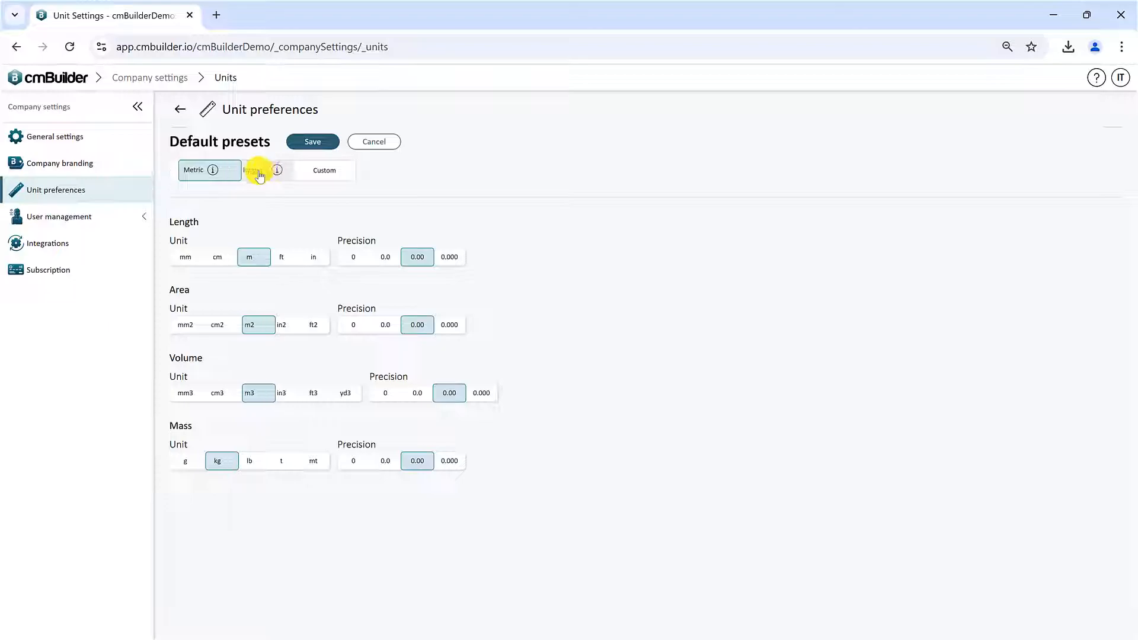
{"action": "left_click", "coordinate": [375, 142]}
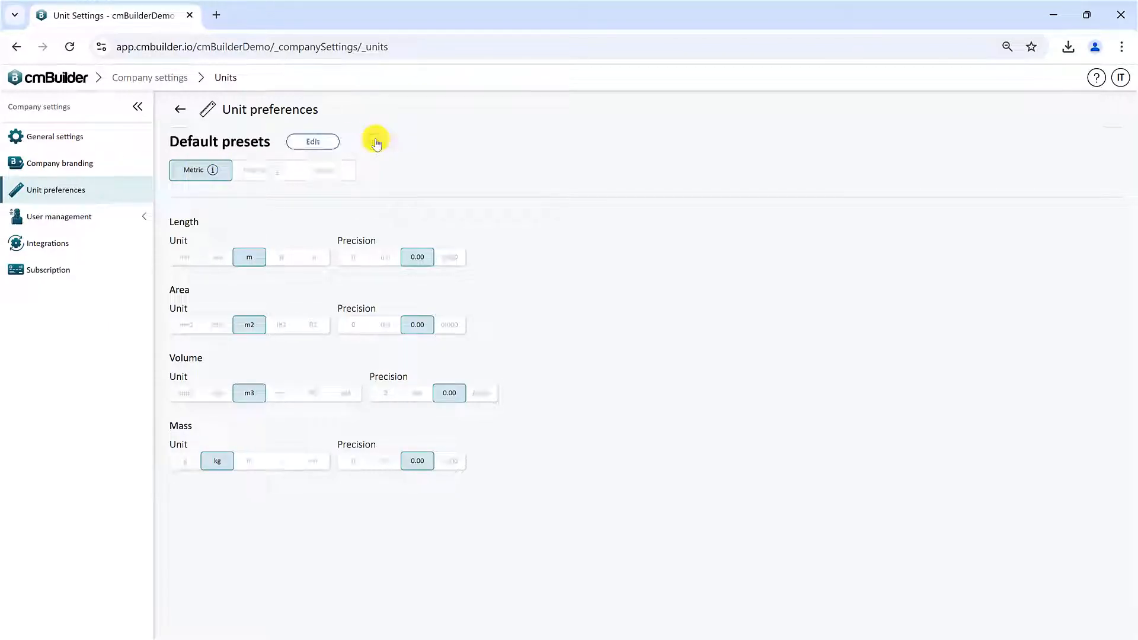
{"action": "left_click", "coordinate": [59, 216]}
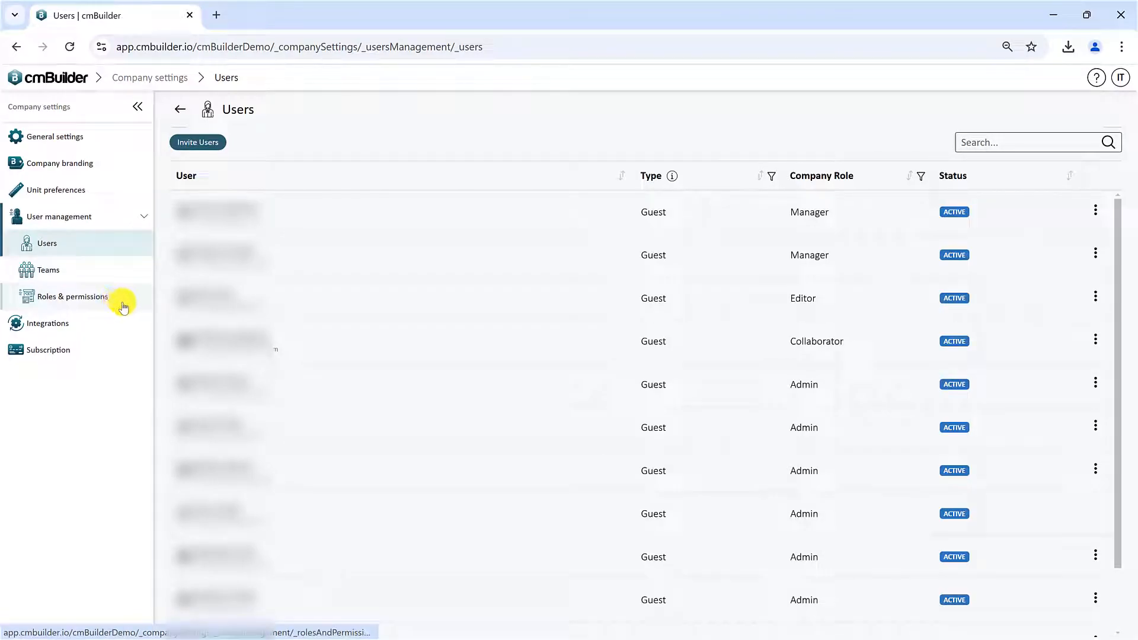
Review roles and permissions, then add the email 'ishu' to a new user invitation
{"action": "left_click", "coordinate": [71, 297]}
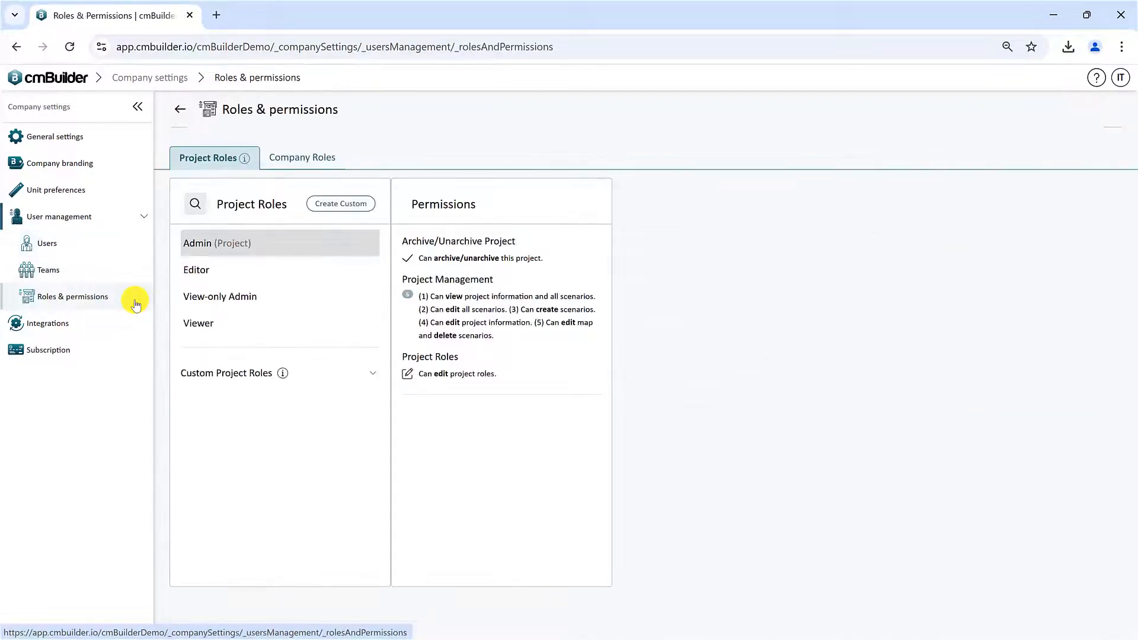
{"action": "left_click", "coordinate": [46, 243]}
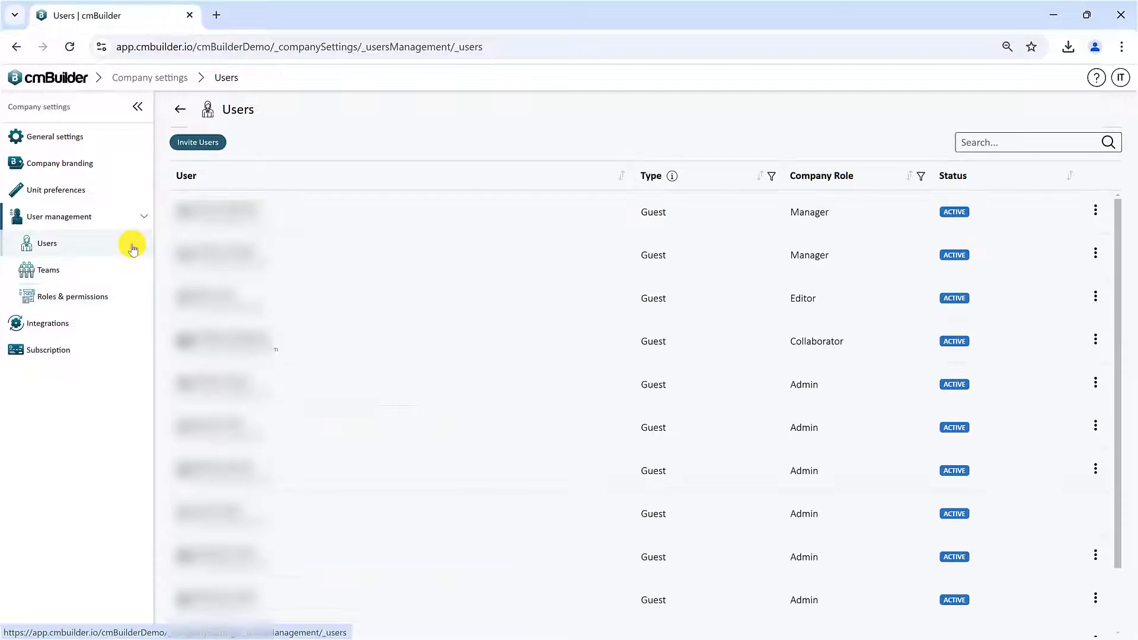
{"action": "left_click", "coordinate": [197, 141]}
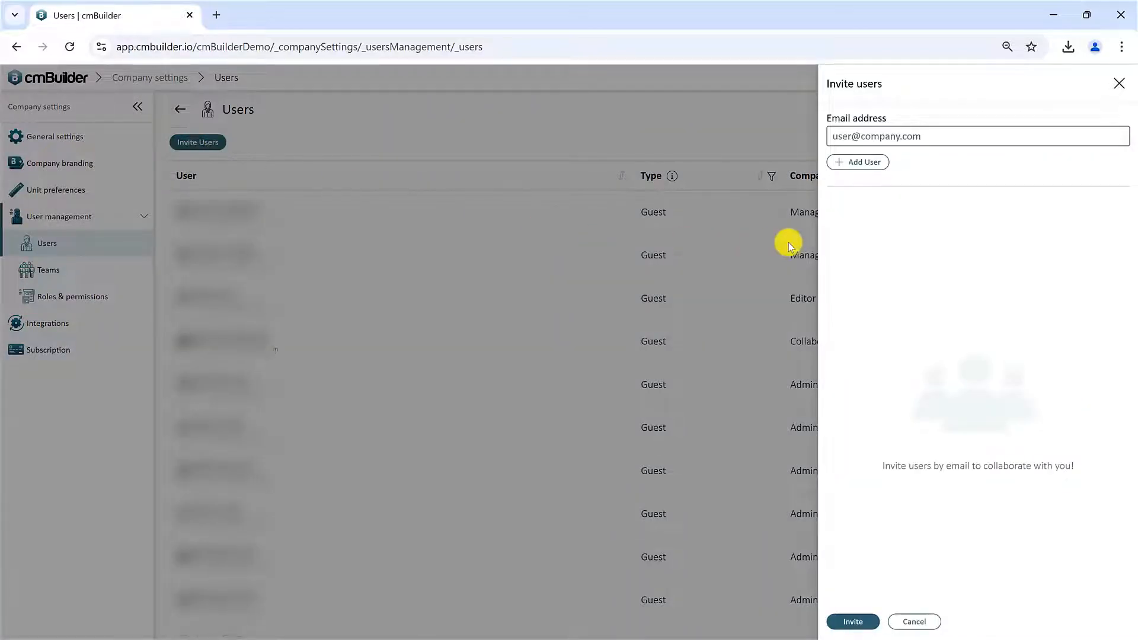
{"action": "type", "text": "ishu@c"}
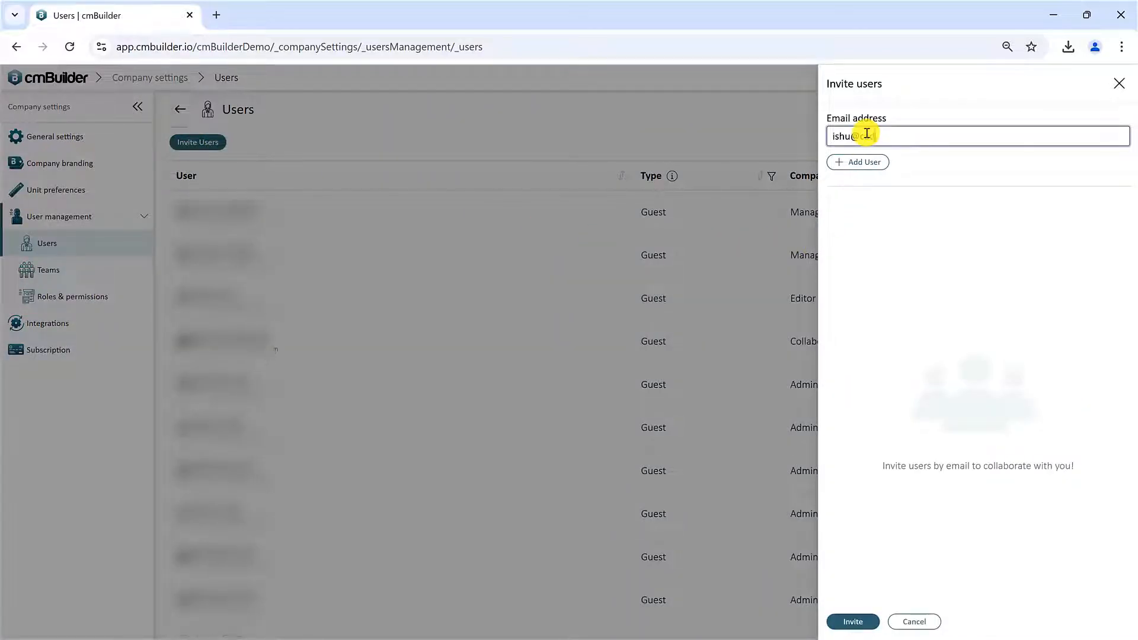
{"action": "left_click", "coordinate": [857, 161]}
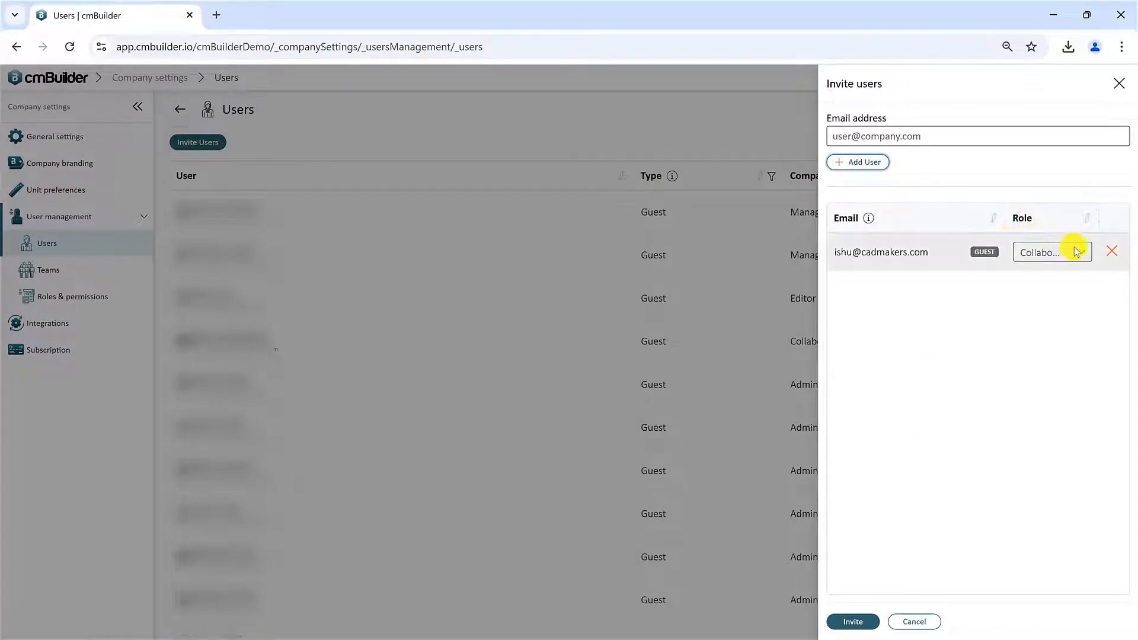
Check the roles available for the invitee, dismiss the invite and collapse User management
{"action": "left_click", "coordinate": [1050, 252]}
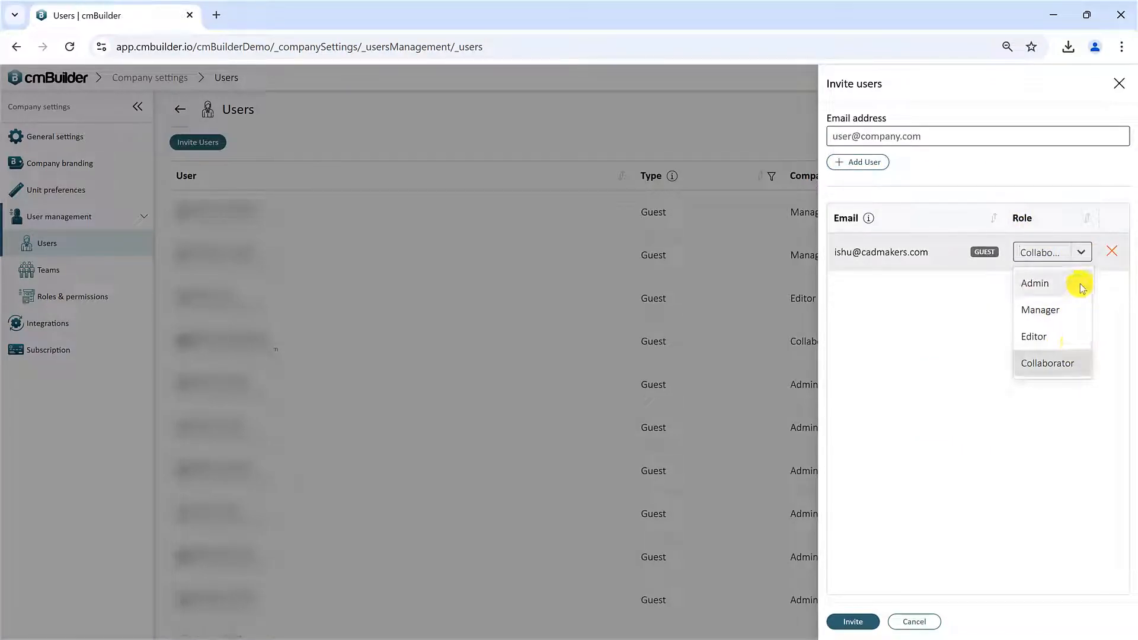
{"action": "left_click", "coordinate": [1112, 252]}
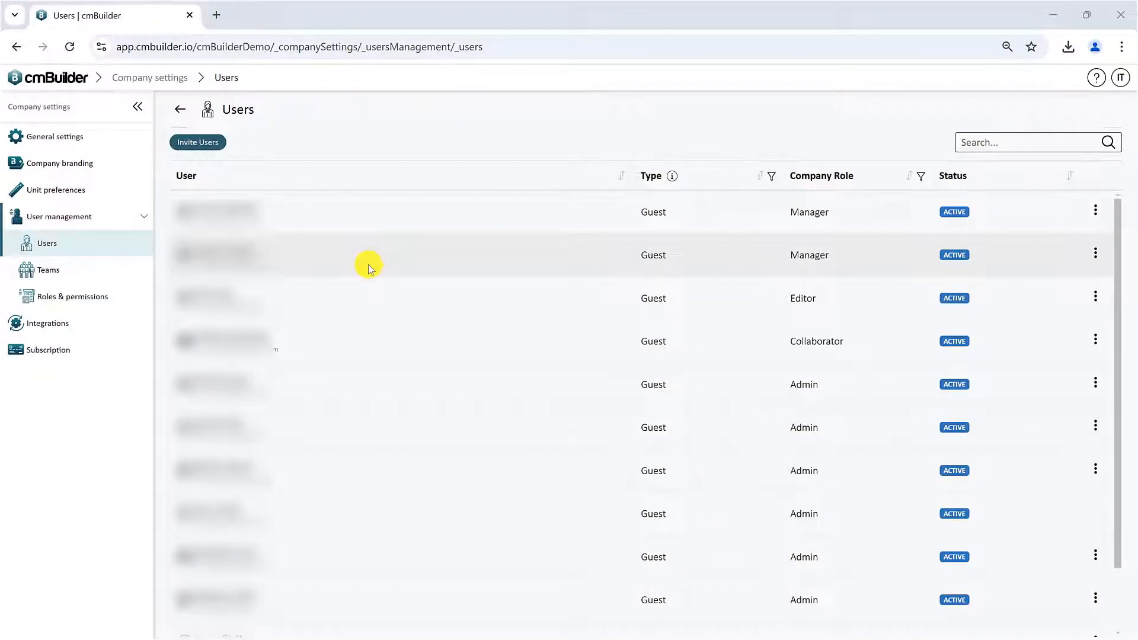
{"action": "left_click", "coordinate": [59, 216]}
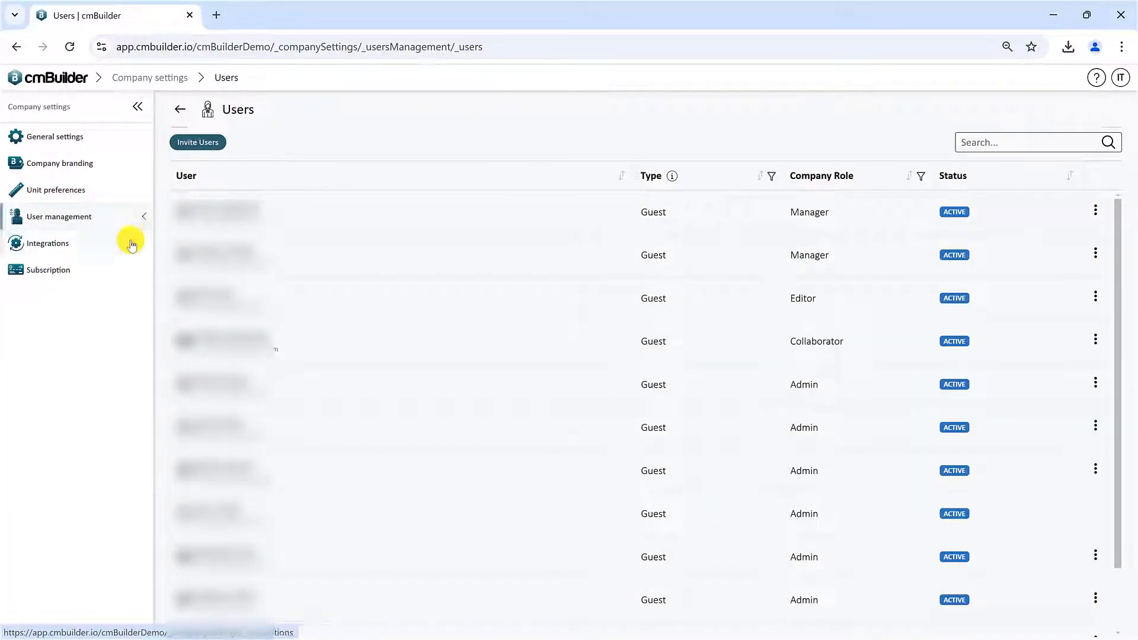
View the Procore and Autodesk integrations, then return to the project tiles dashboard
{"action": "left_click", "coordinate": [47, 243]}
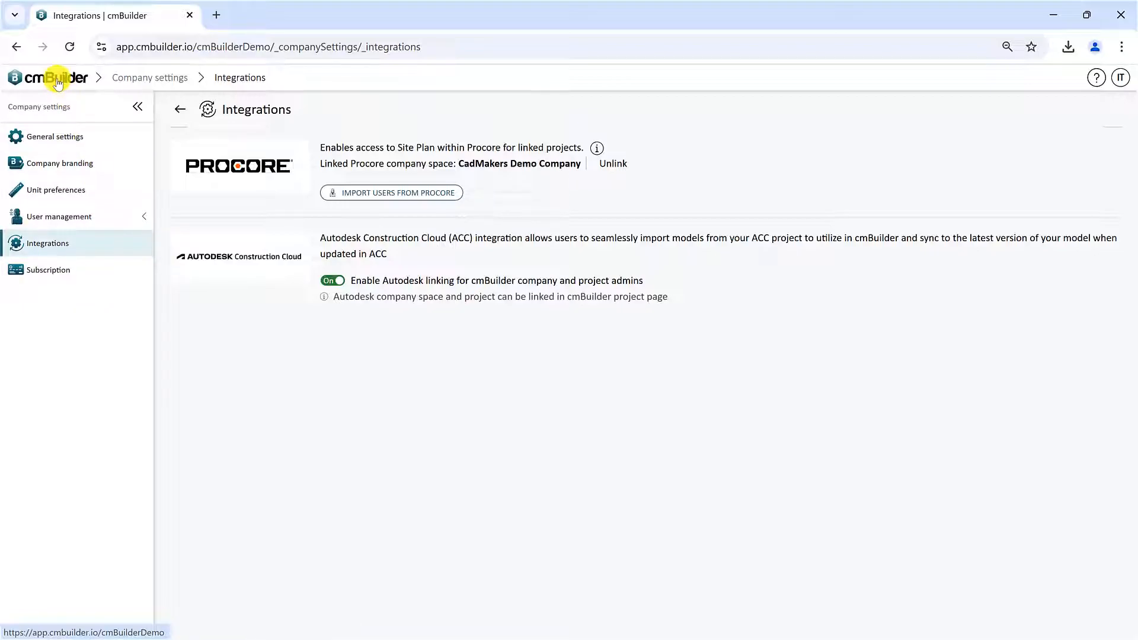
{"action": "left_click", "coordinate": [48, 78]}
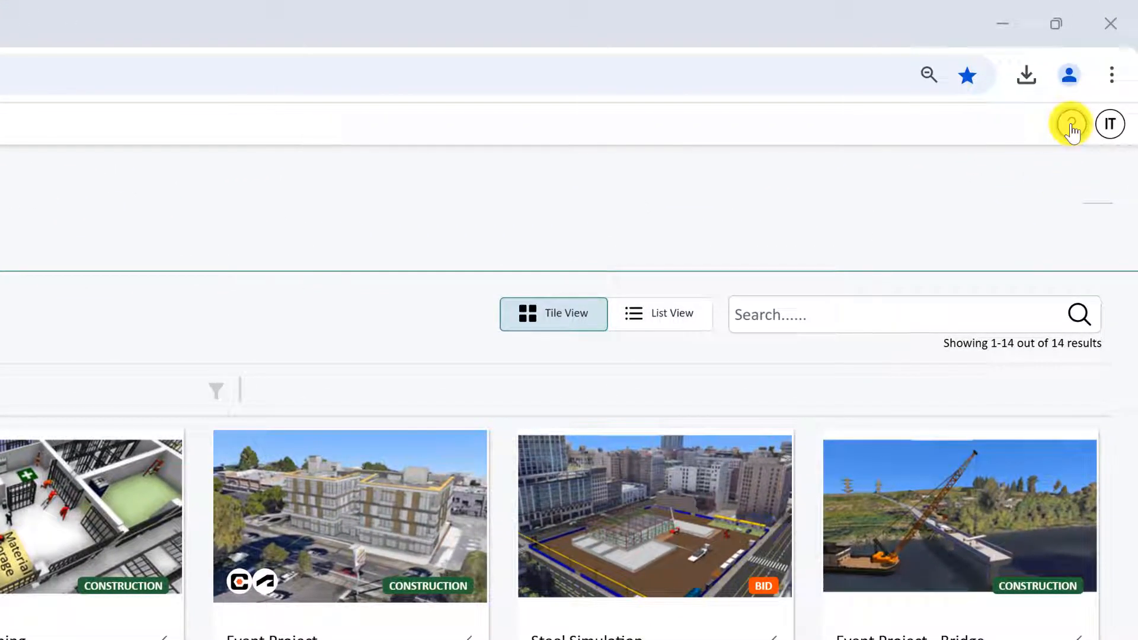
Open the cmBuilder tutorial videos YouTube playlist from the help menu
{"action": "left_click", "coordinate": [1070, 123]}
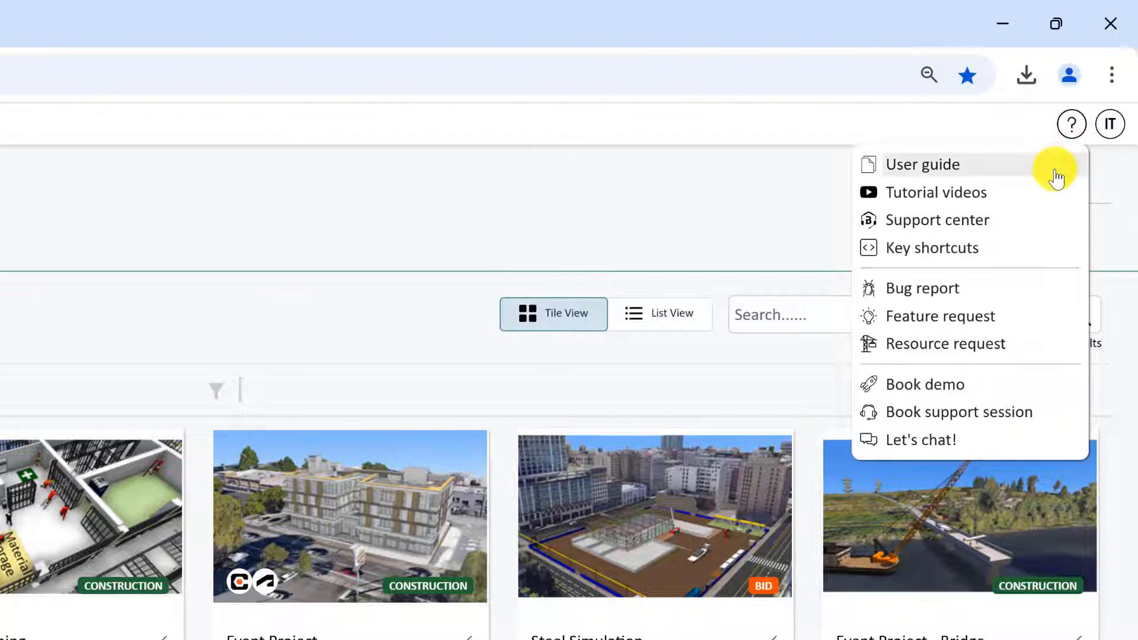
{"action": "left_click", "coordinate": [923, 164]}
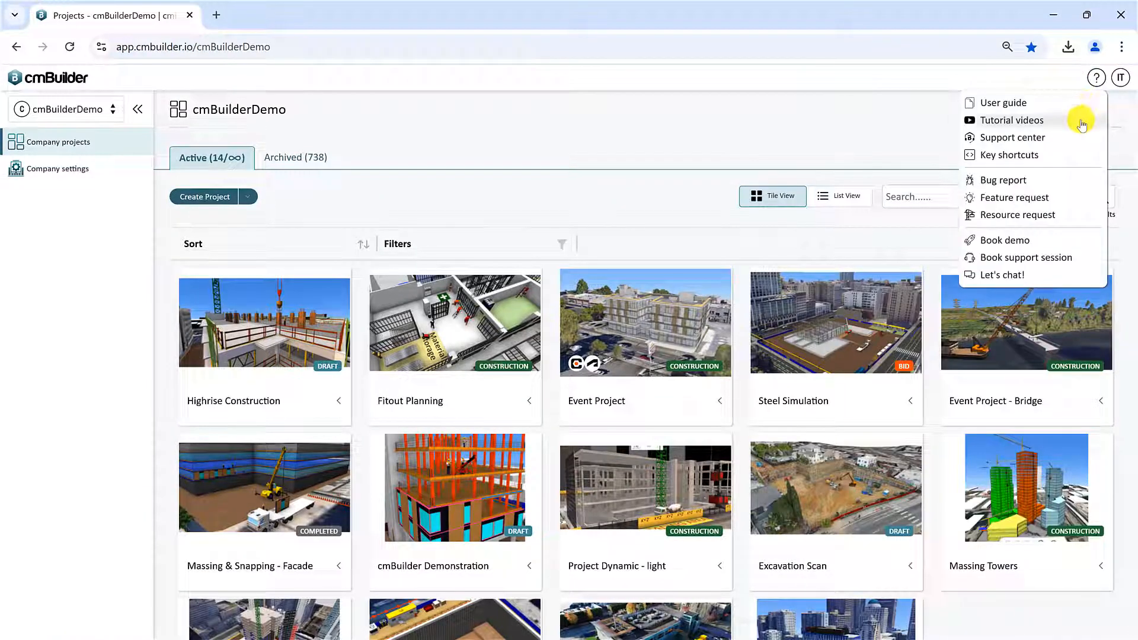
{"action": "left_click", "coordinate": [1013, 120]}
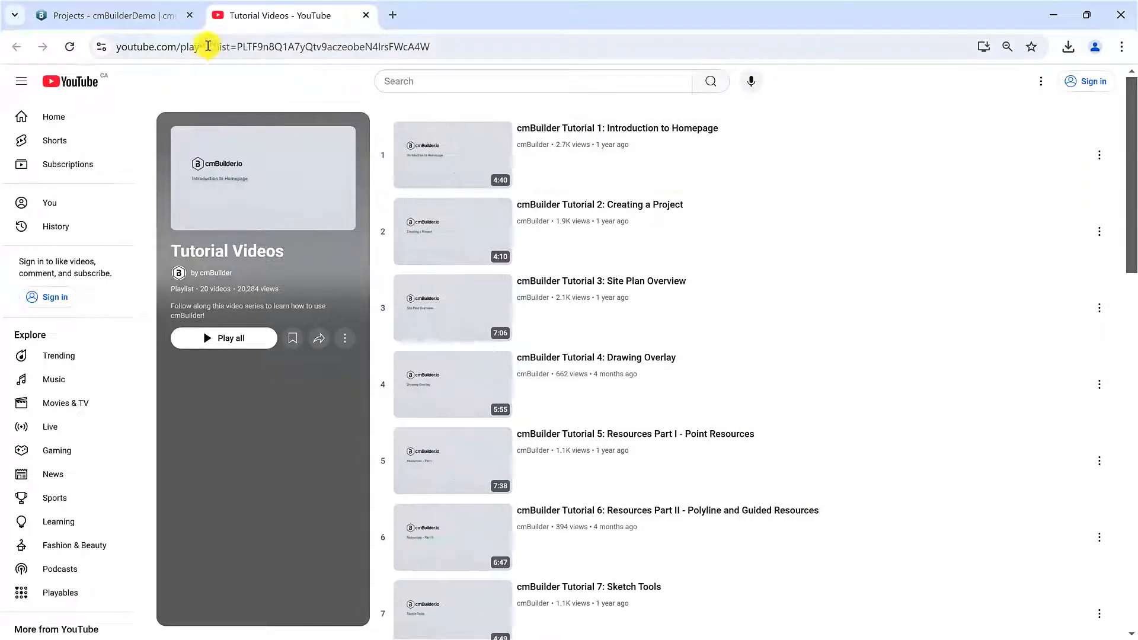
Browse the Support Center's getting started, knowledge base and additional resources sections
{"action": "left_click", "coordinate": [109, 16]}
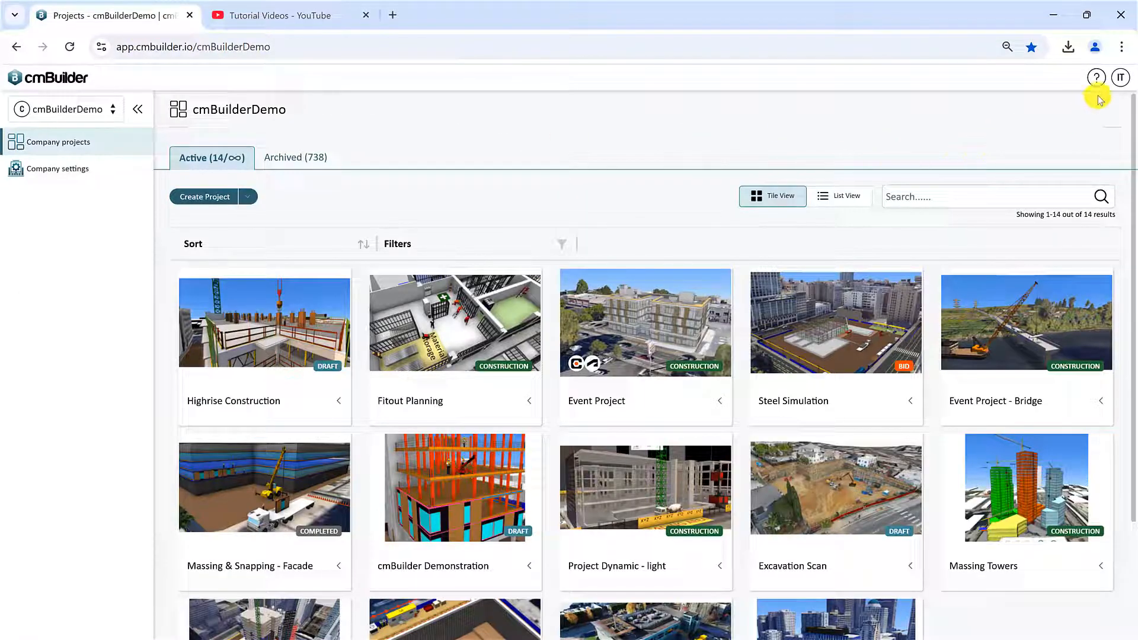
{"action": "mouse_move", "coordinate": [1083, 143]}
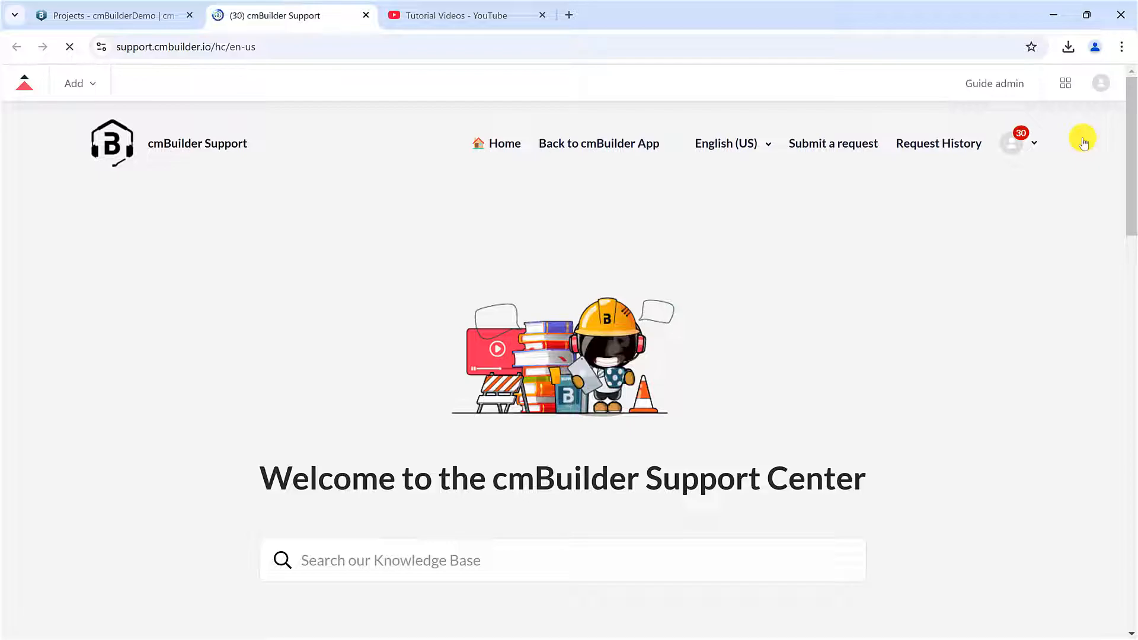
{"action": "scroll", "scroll_direction": "down", "scroll_amount": 3}
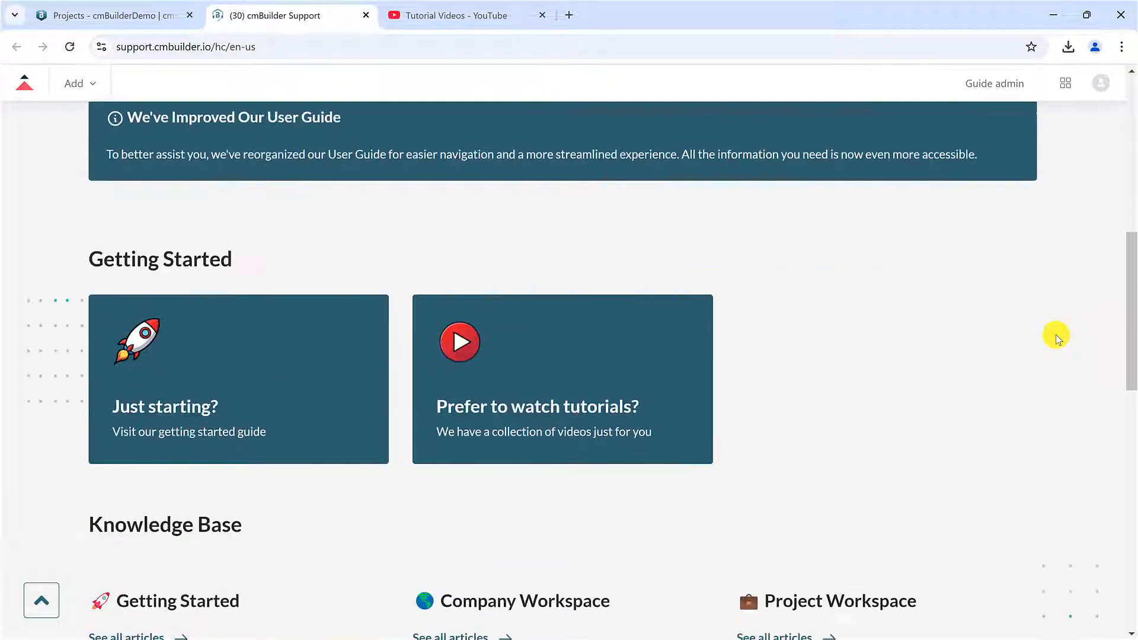
{"action": "scroll", "scroll_direction": "down", "scroll_amount": 3}
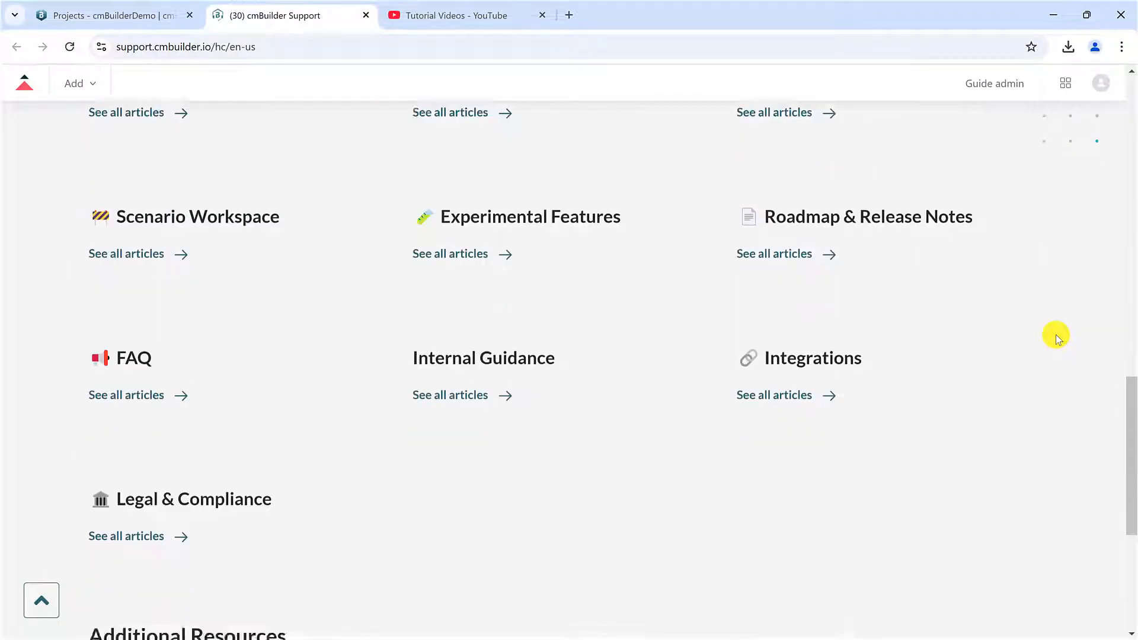
{"action": "scroll", "scroll_direction": "down", "scroll_amount": 3}
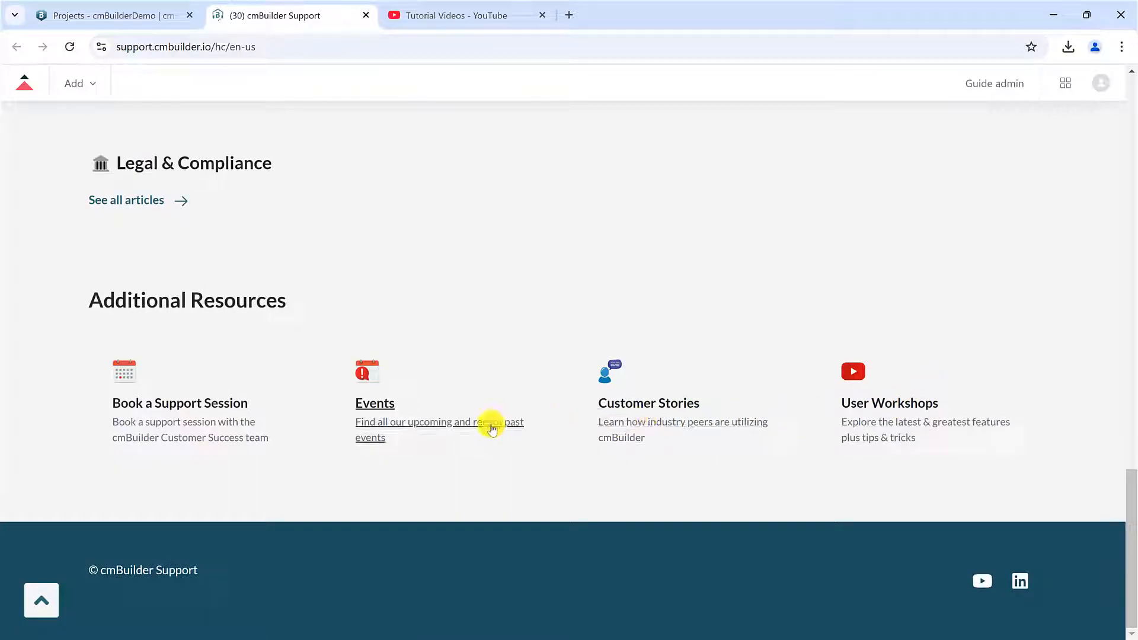
On the Projects tab, view the Essentials group in Key shortcuts help, then close the panel
{"action": "left_click", "coordinate": [109, 16]}
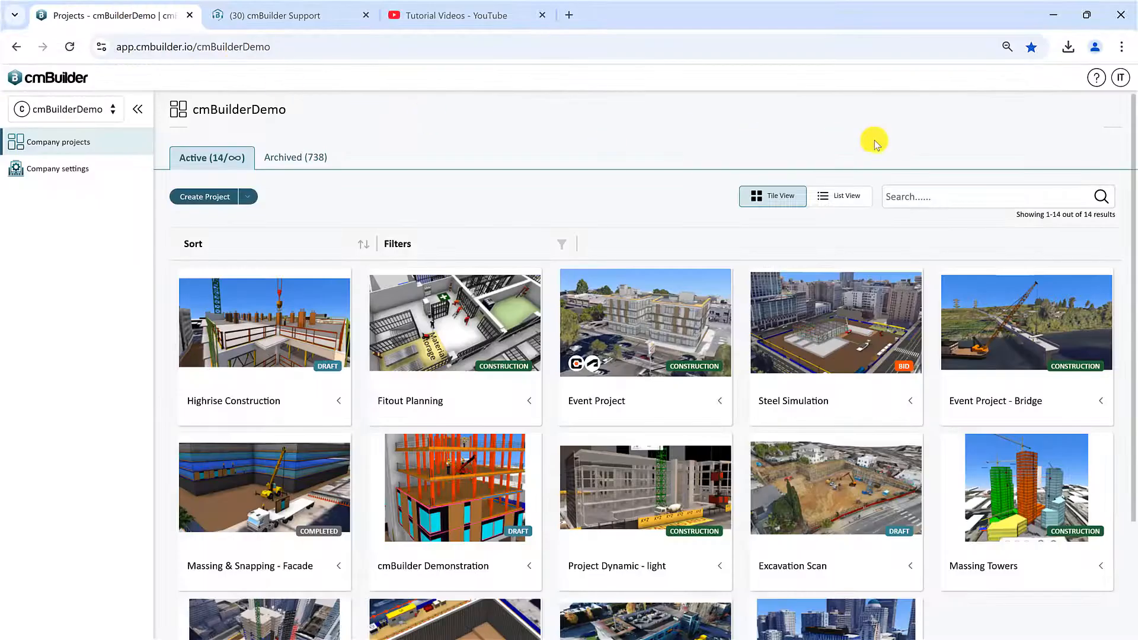
{"action": "left_click", "coordinate": [1097, 78]}
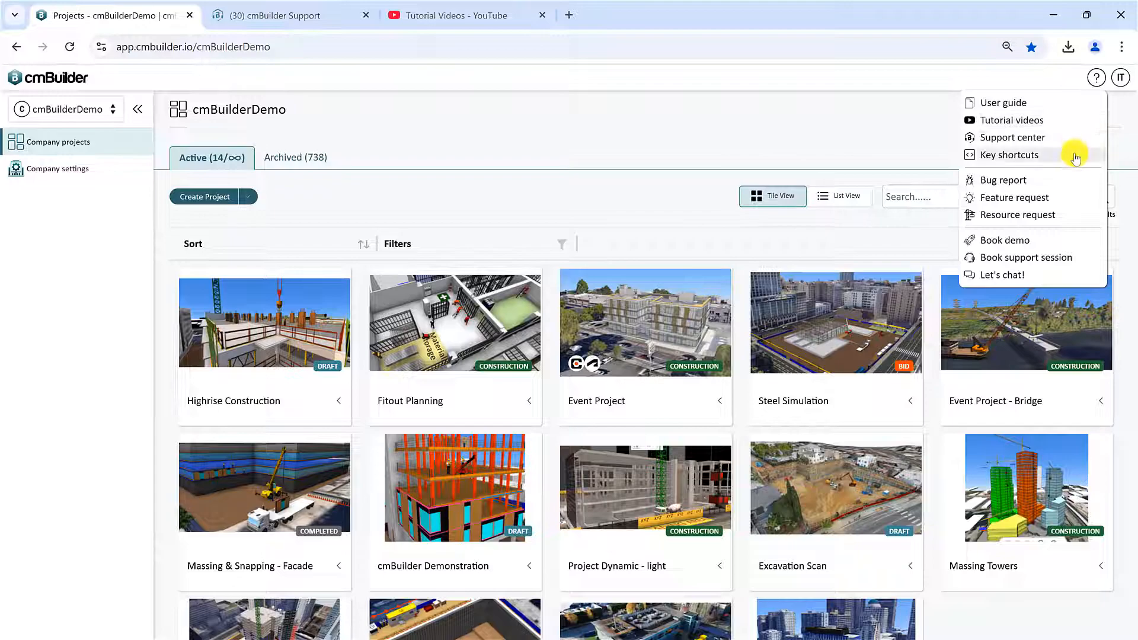
{"action": "left_click", "coordinate": [1009, 155]}
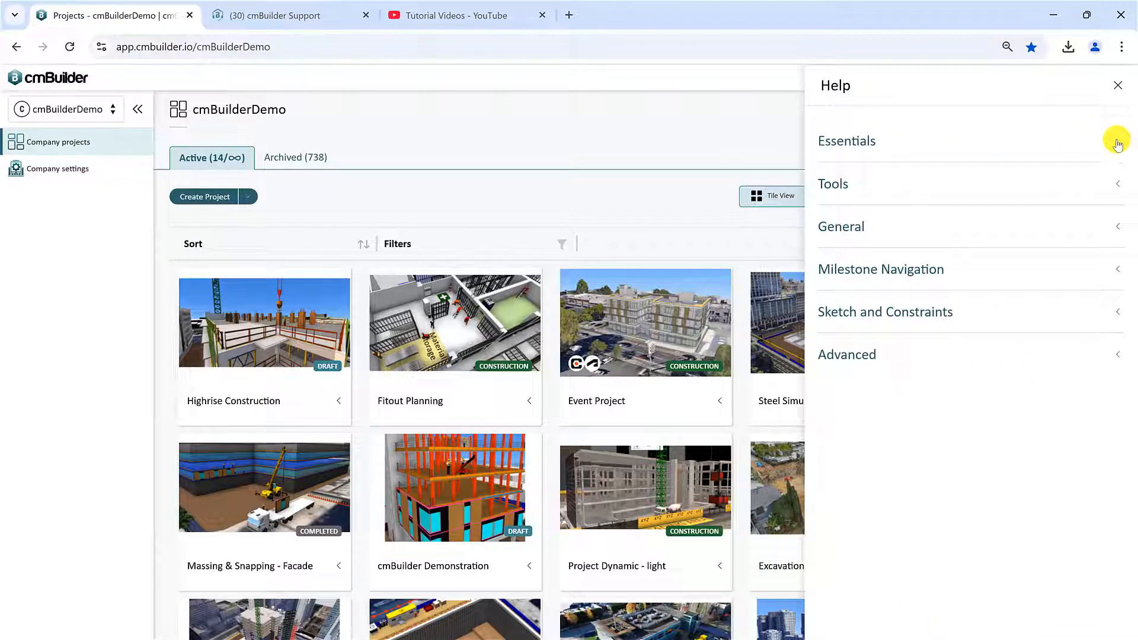
{"action": "left_click", "coordinate": [847, 141]}
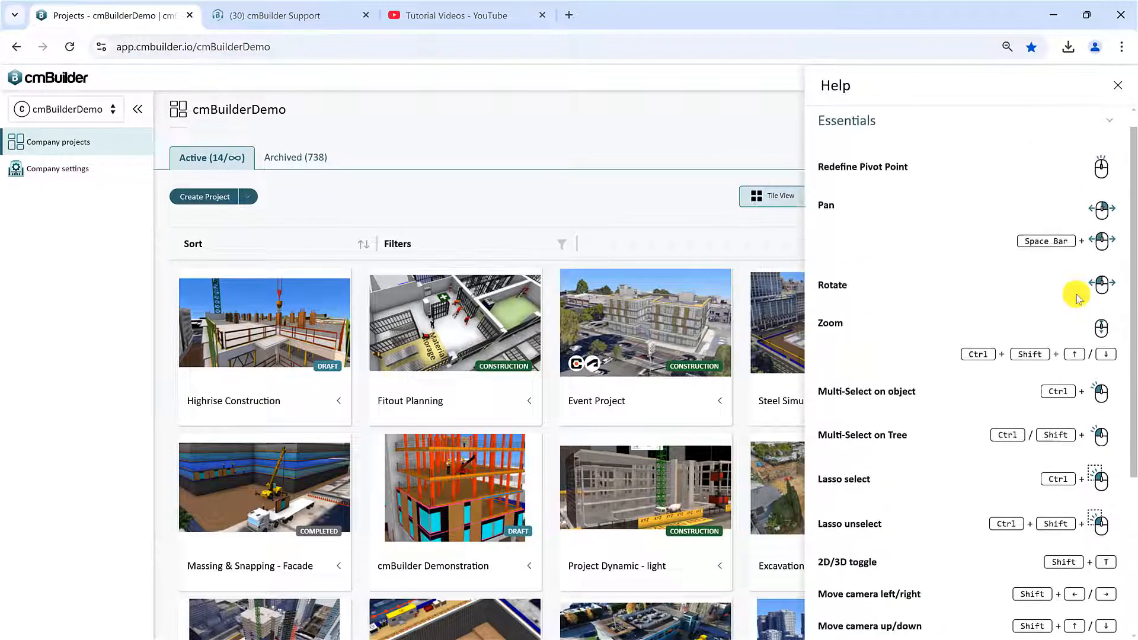
{"action": "left_click", "coordinate": [1095, 77]}
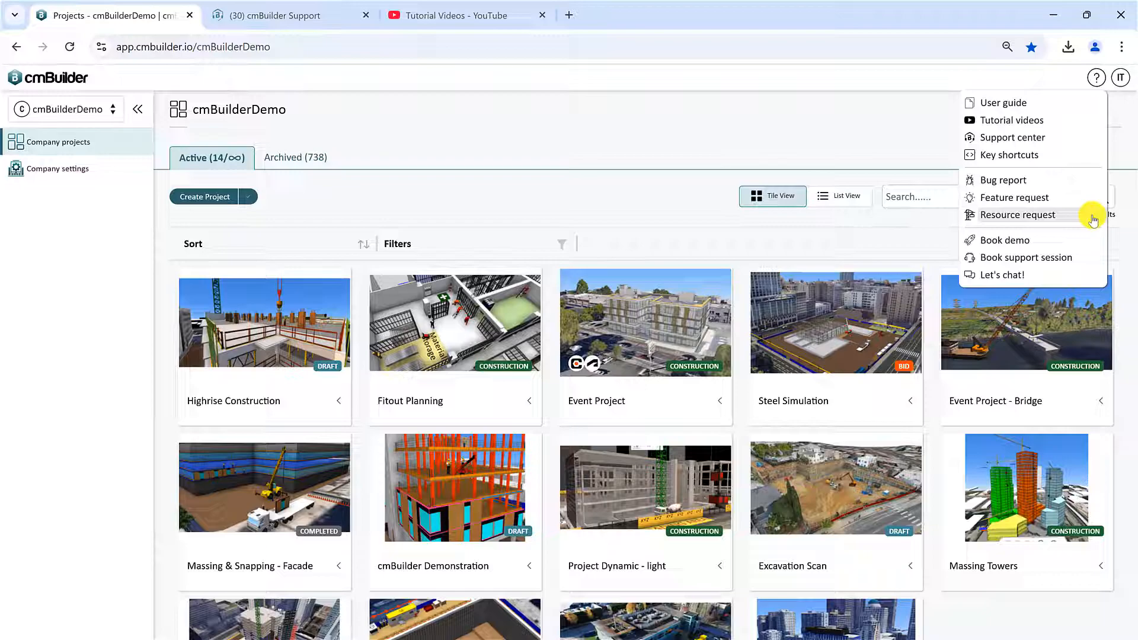
{"action": "mouse_move", "coordinate": [1079, 240]}
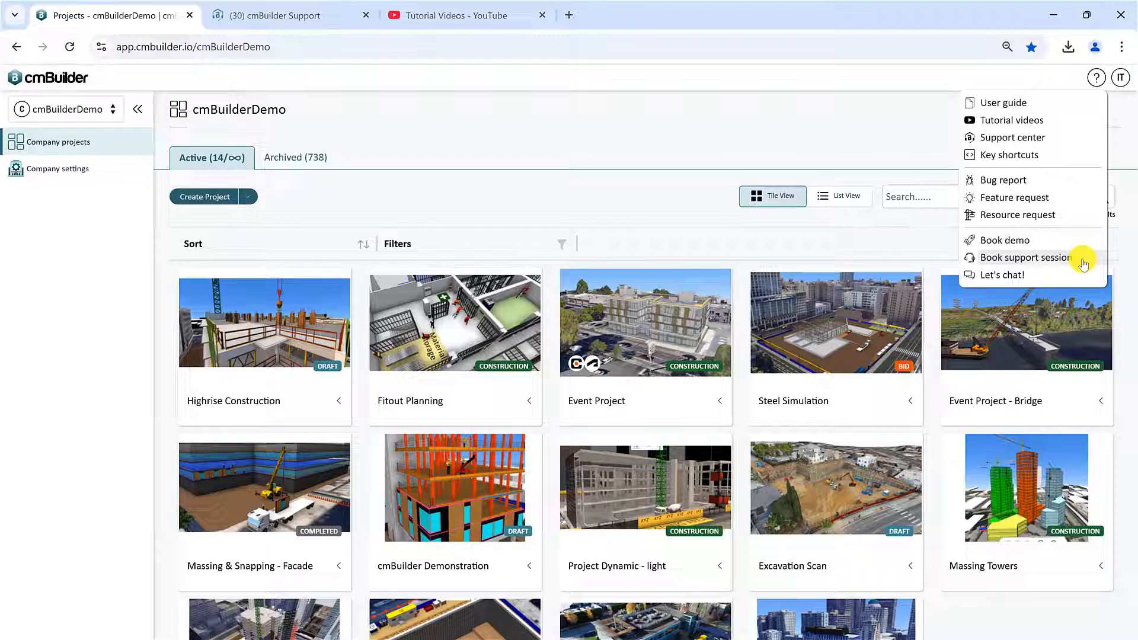
Open the Book a Support Session page from the help menu
{"action": "left_click", "coordinate": [1025, 256]}
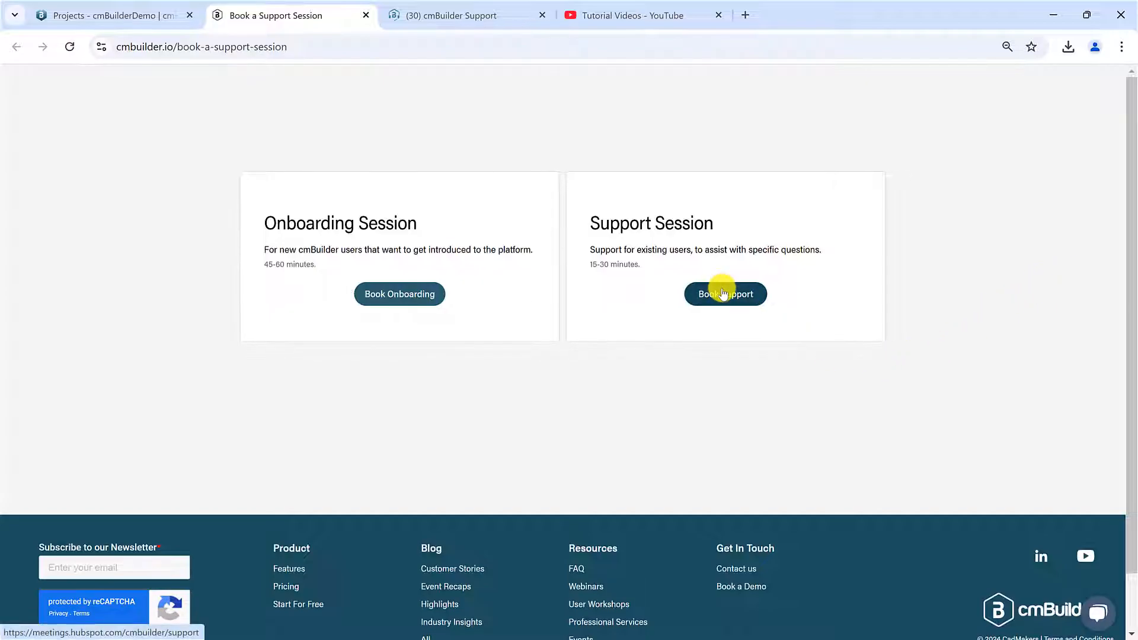
{"action": "mouse_move", "coordinate": [399, 294]}
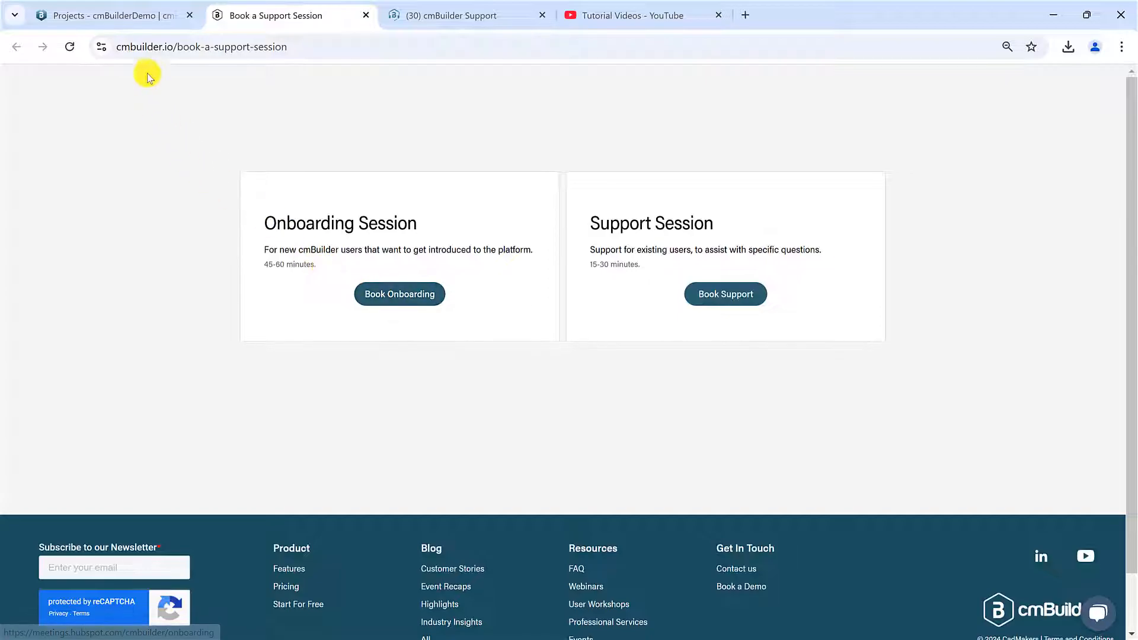
From the Projects tab, open the Let's chat! support widget, then close it
{"action": "left_click", "coordinate": [110, 15]}
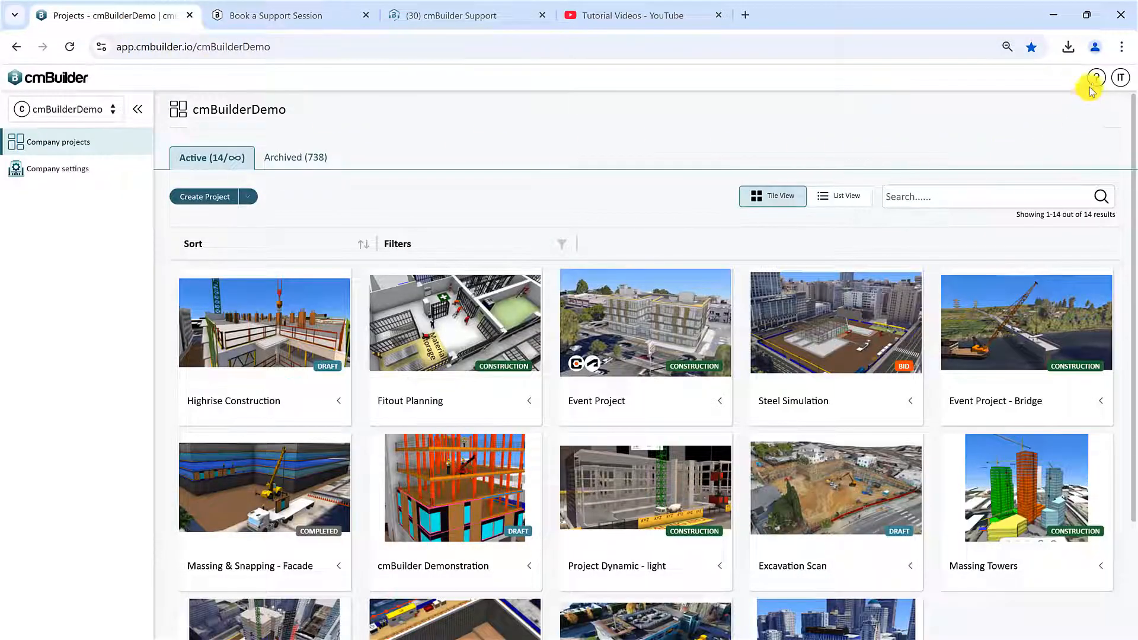
{"action": "left_click", "coordinate": [1096, 78]}
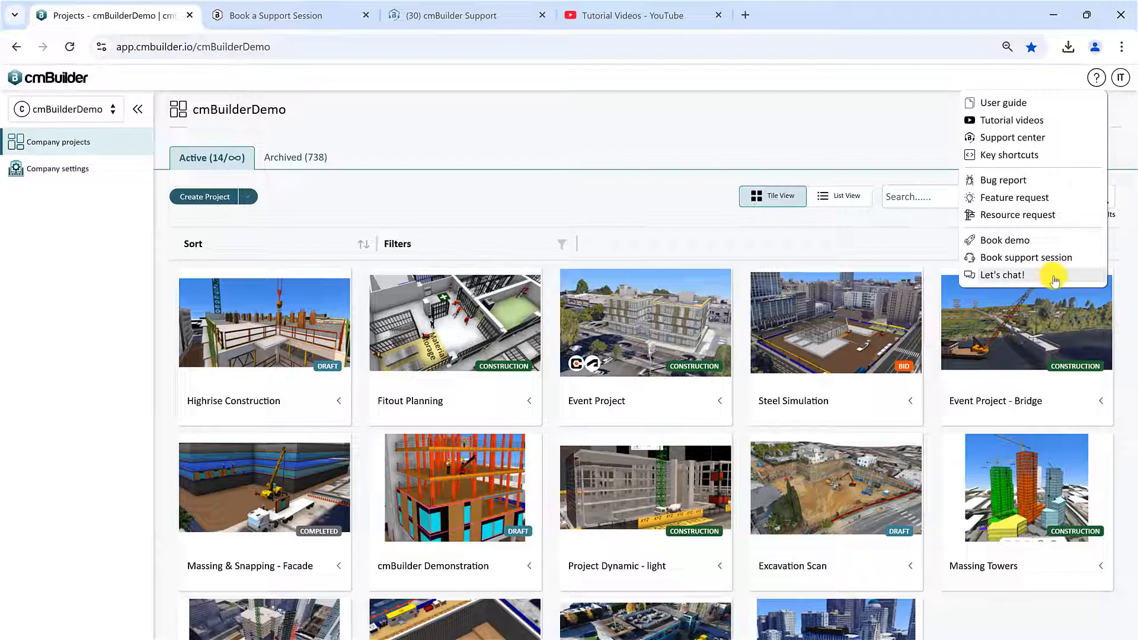
{"action": "left_click", "coordinate": [1003, 274]}
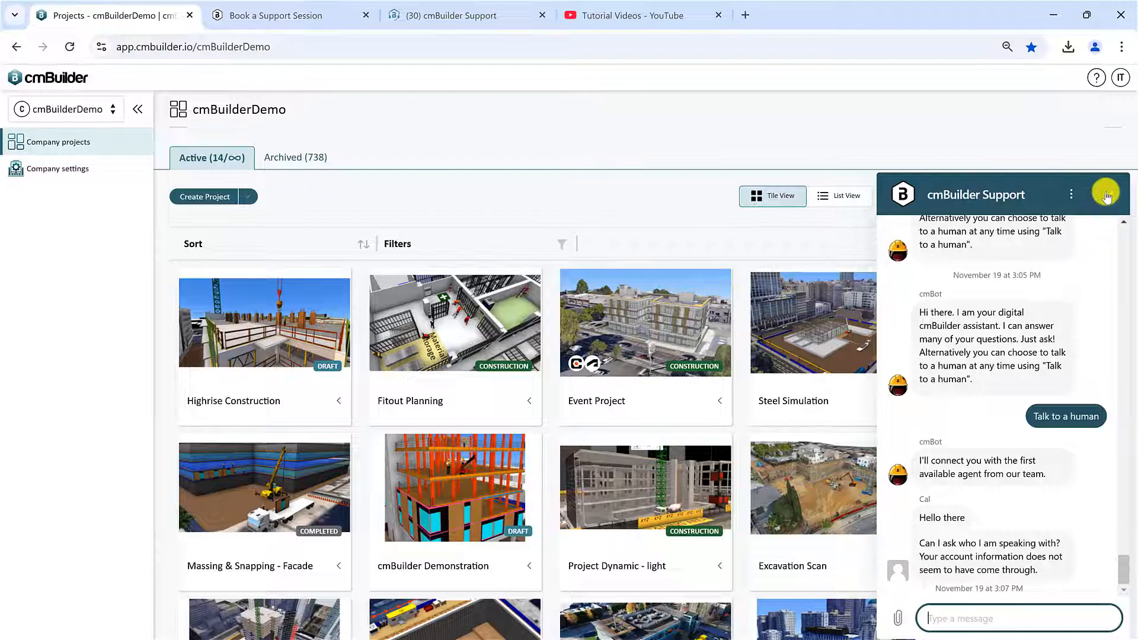
{"action": "left_click", "coordinate": [1106, 194]}
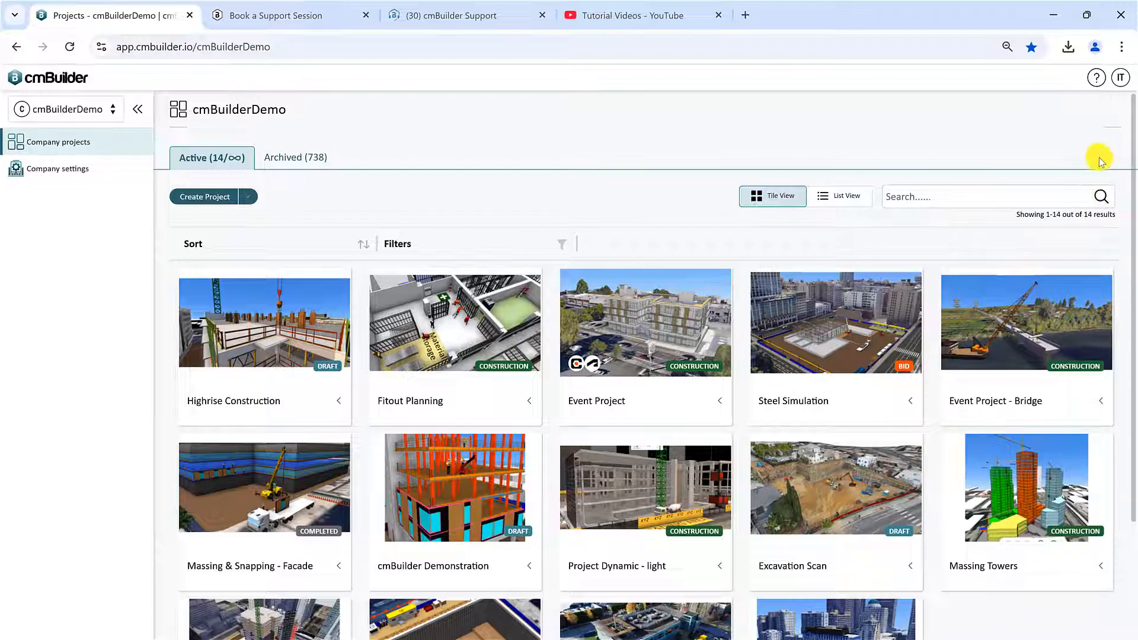
Open the IT avatar's account menu listing user settings, subscriptions, integrations and sign out
{"action": "left_click", "coordinate": [1096, 77]}
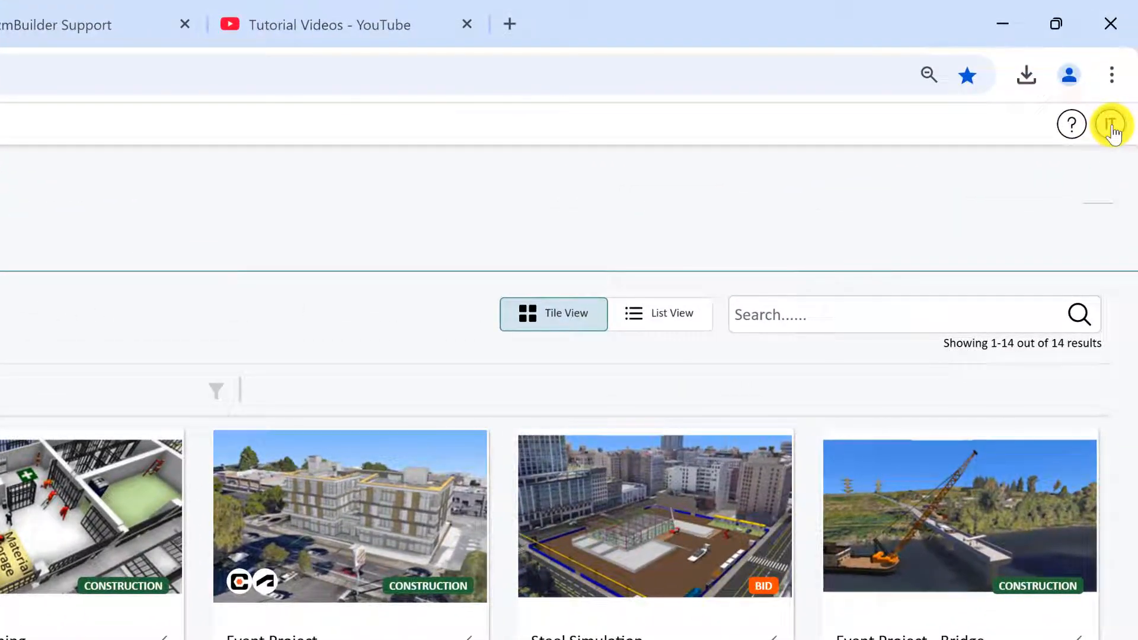
{"action": "left_click", "coordinate": [1110, 123]}
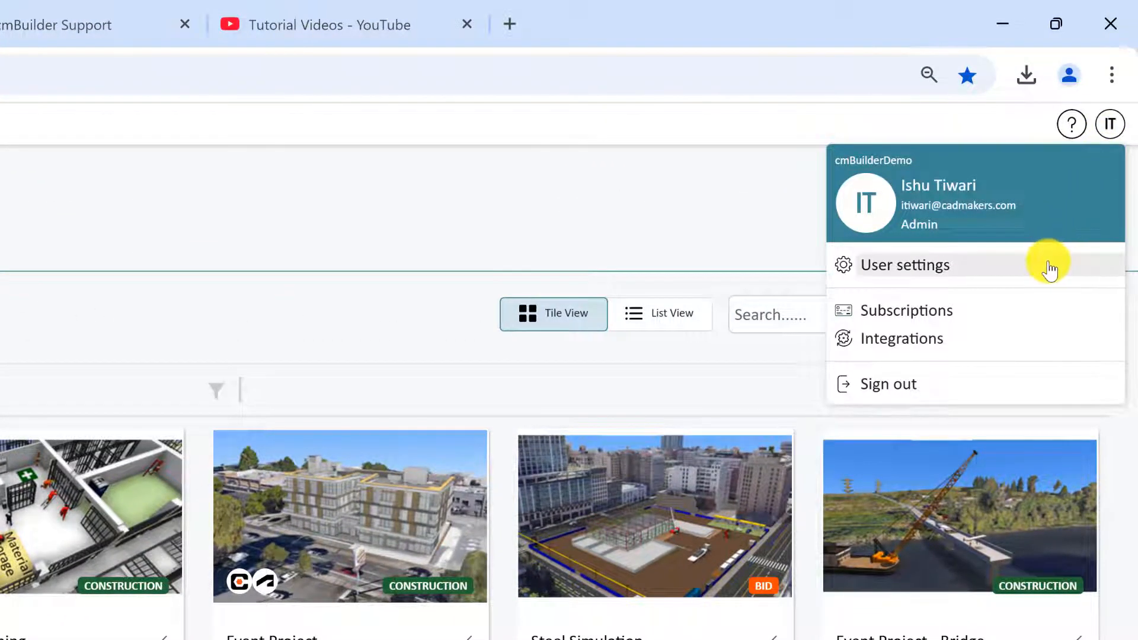
{"action": "mouse_move", "coordinate": [1031, 356]}
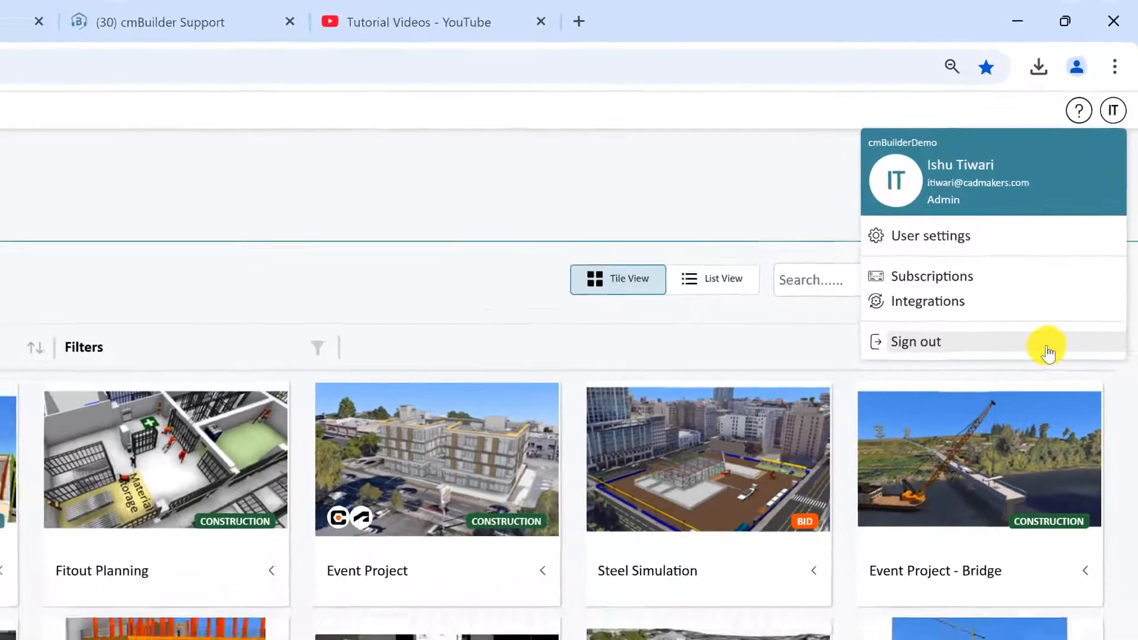
Open User settings, check the Profile details, then scroll General preferences down to Experimental Features
{"action": "left_click", "coordinate": [931, 236]}
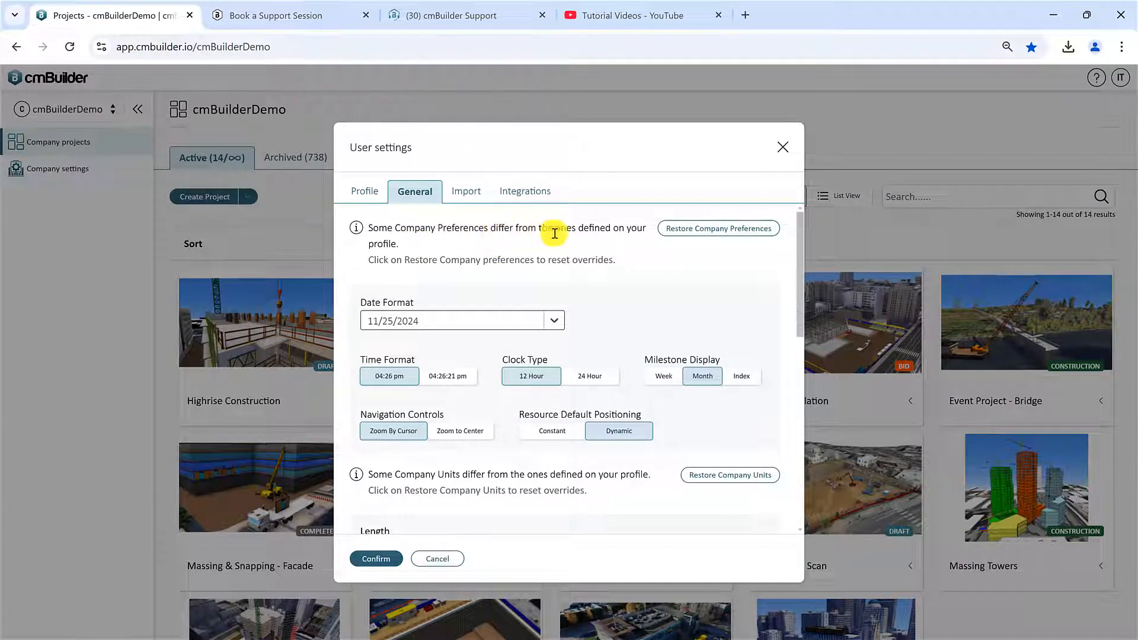
{"action": "mouse_move", "coordinate": [415, 246]}
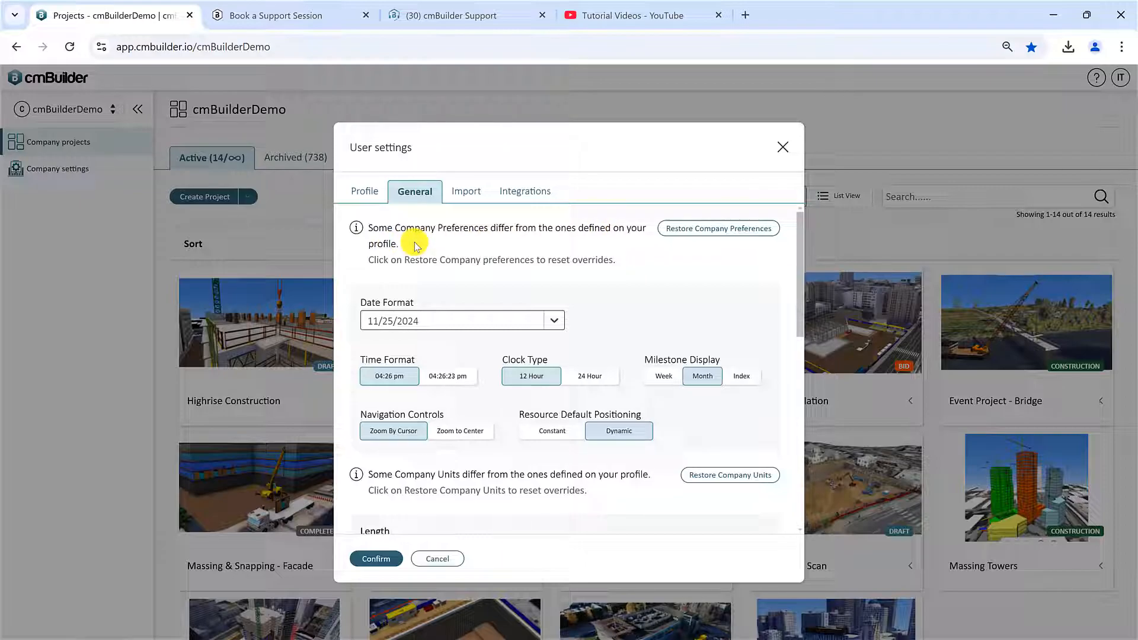
{"action": "mouse_move", "coordinate": [395, 227]}
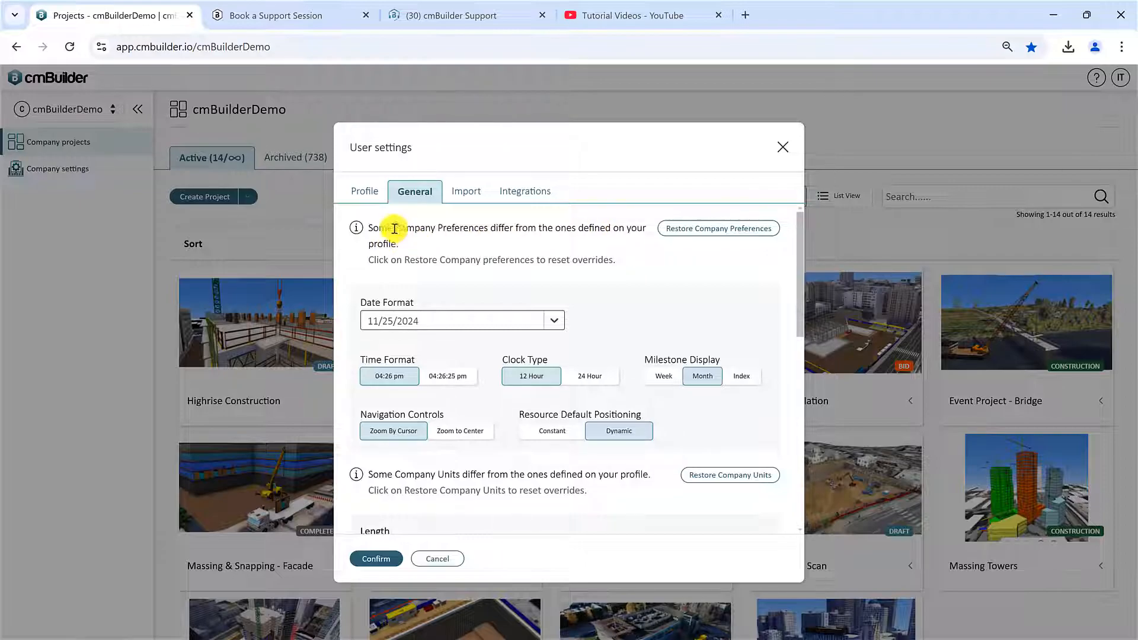
{"action": "left_click", "coordinate": [364, 191]}
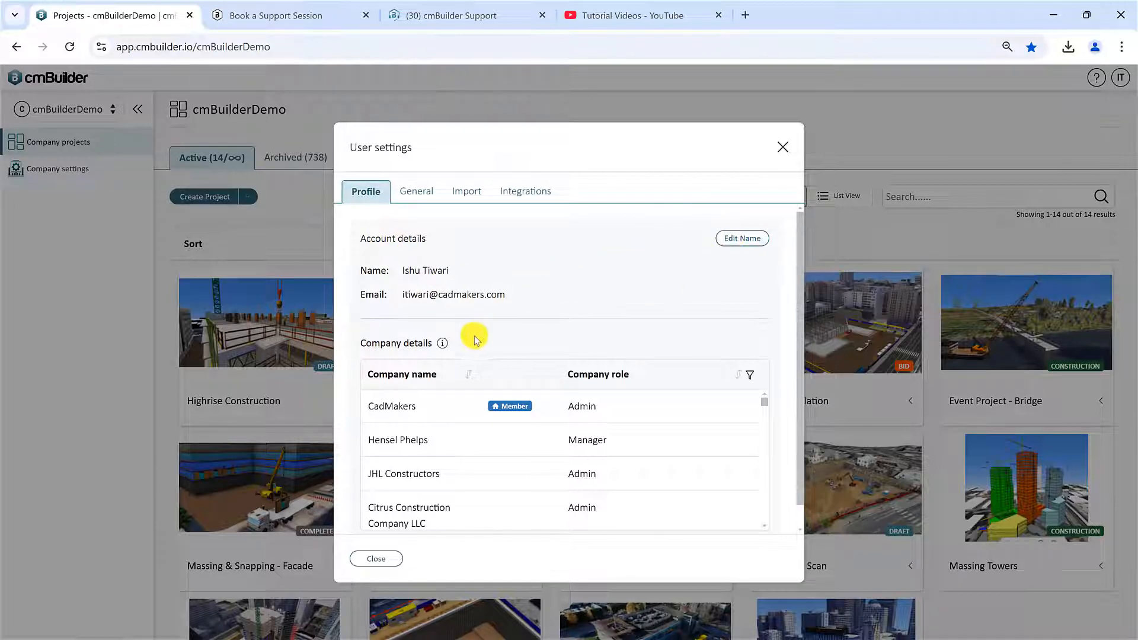
{"action": "mouse_move", "coordinate": [423, 223]}
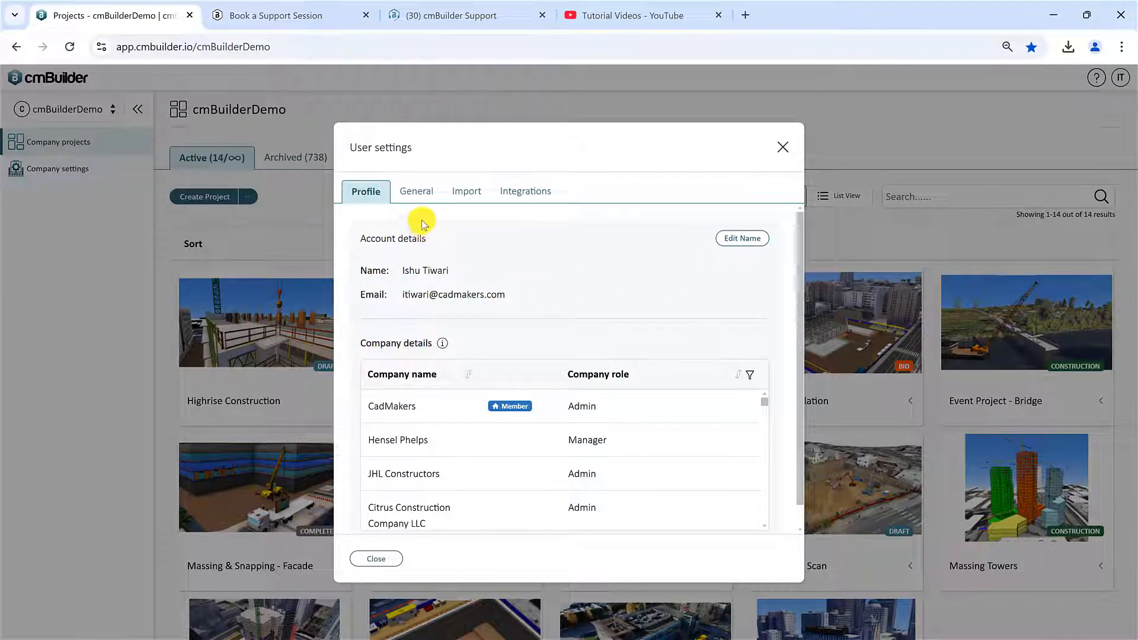
{"action": "left_click", "coordinate": [415, 191]}
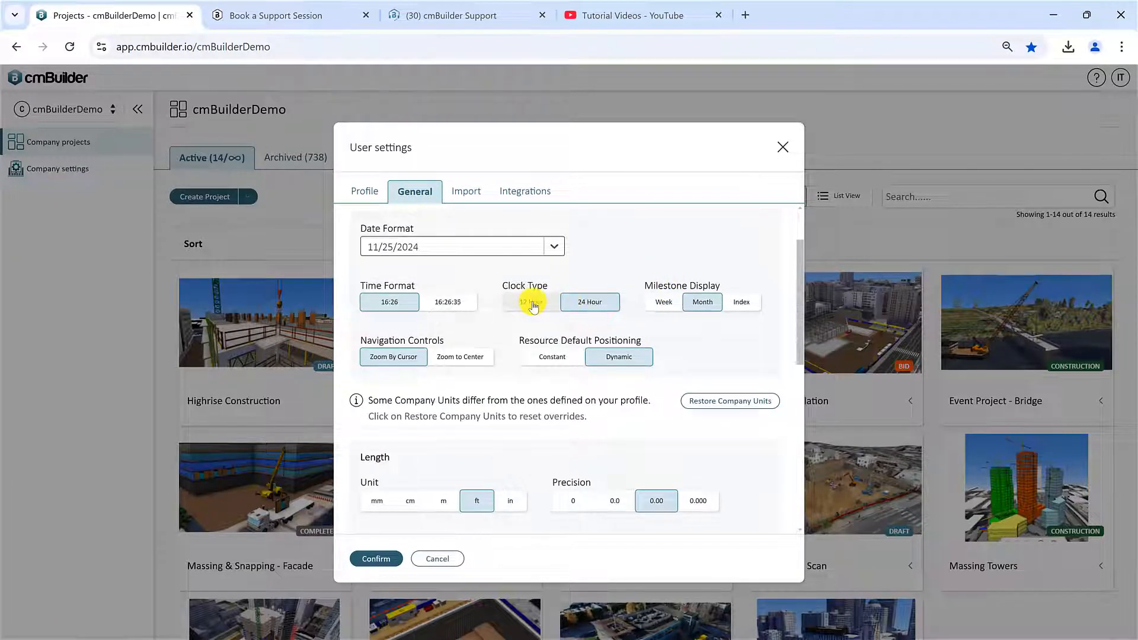
{"action": "scroll", "scroll_direction": "down", "scroll_amount": 3}
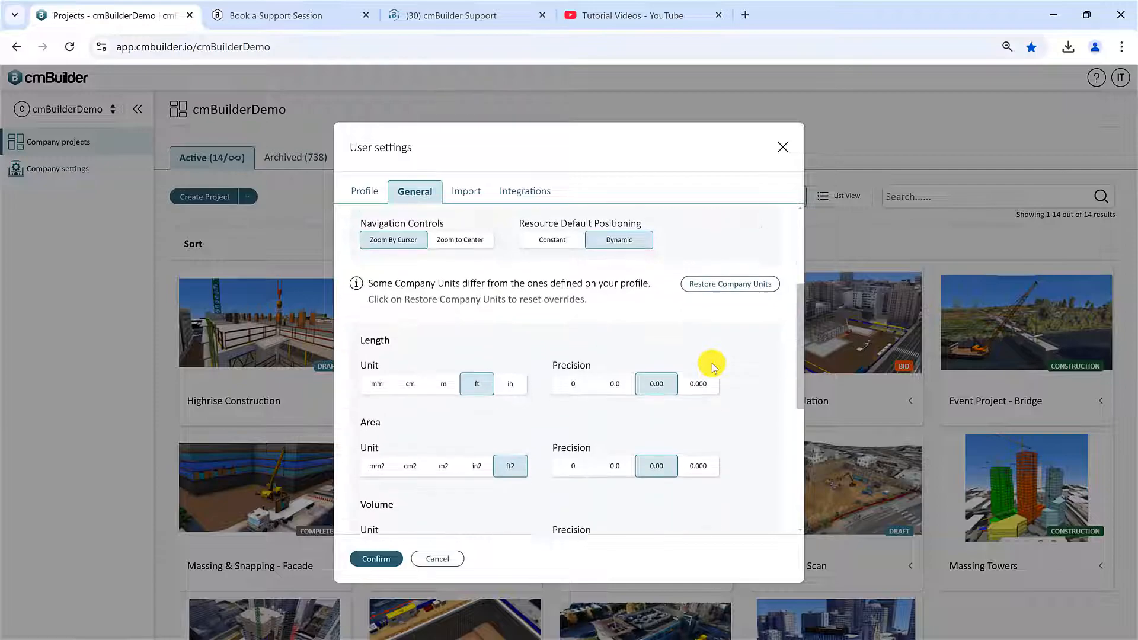
{"action": "scroll", "scroll_direction": "down", "scroll_amount": 3}
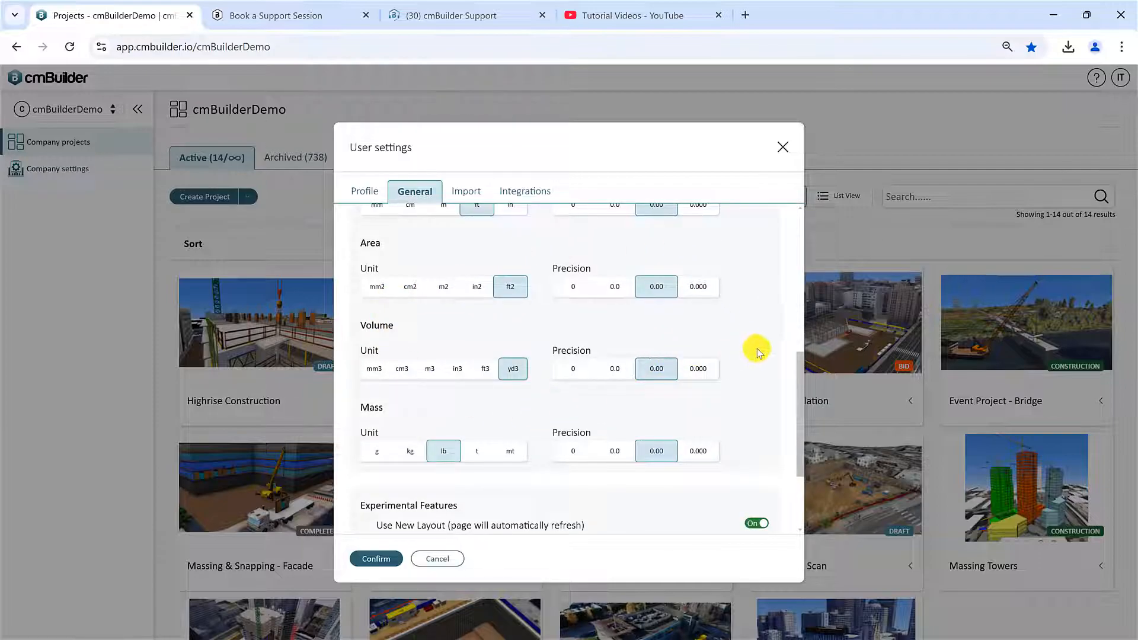
{"action": "scroll", "scroll_direction": "down", "scroll_amount": 3}
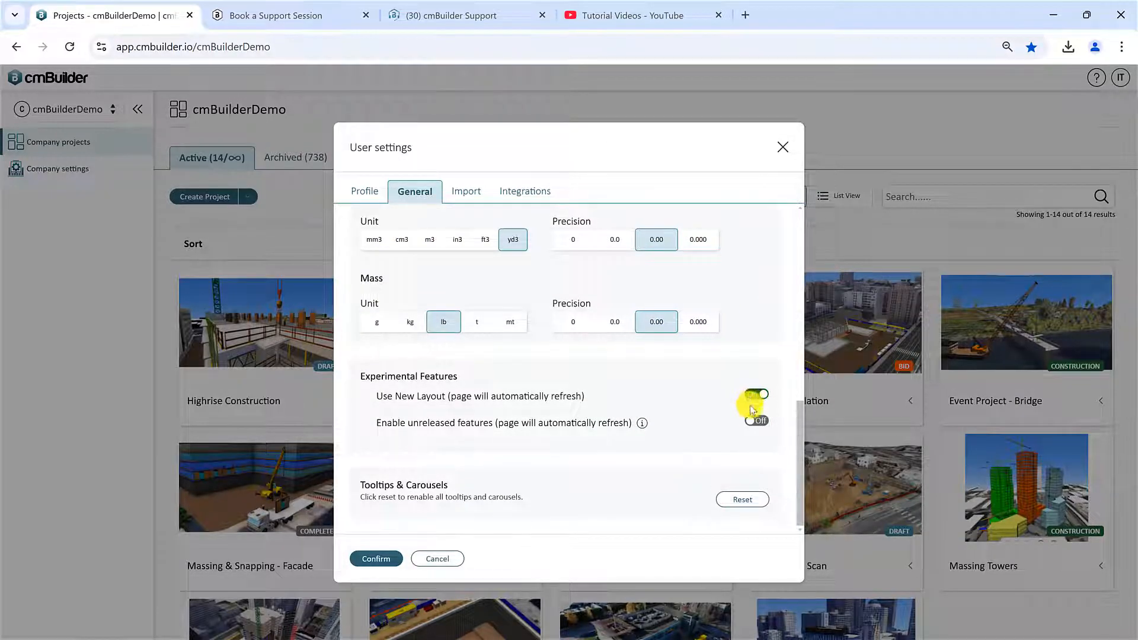
{"action": "left_click", "coordinate": [756, 394]}
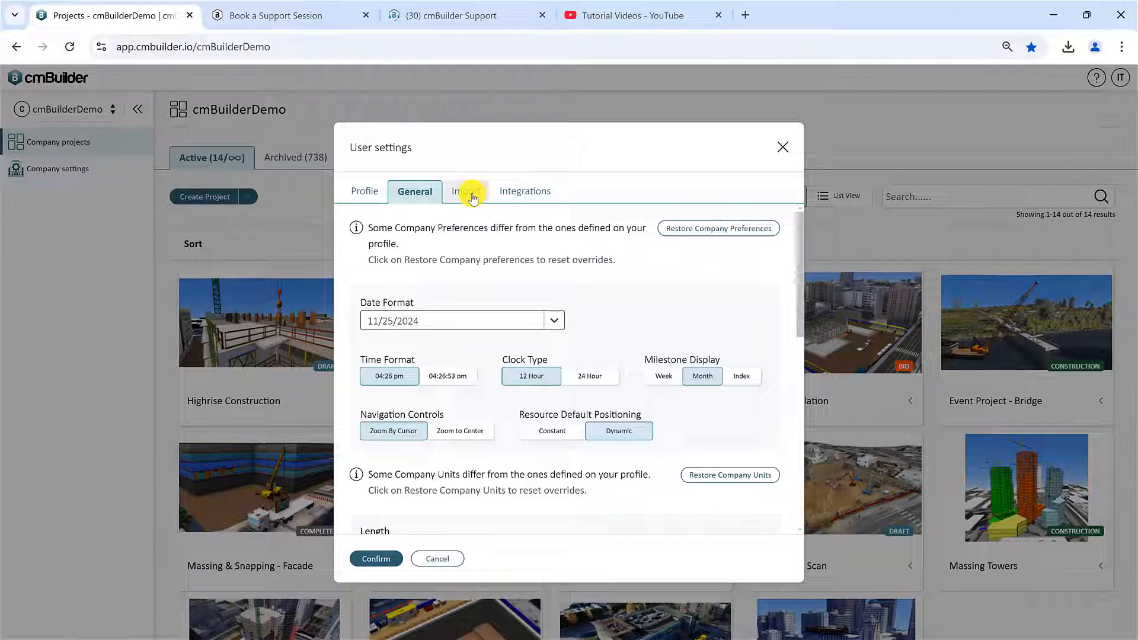
Show Import preferences and review the BIM Class Convert toggles, leaving Flow Storage Device unconverted
{"action": "left_click", "coordinate": [465, 191]}
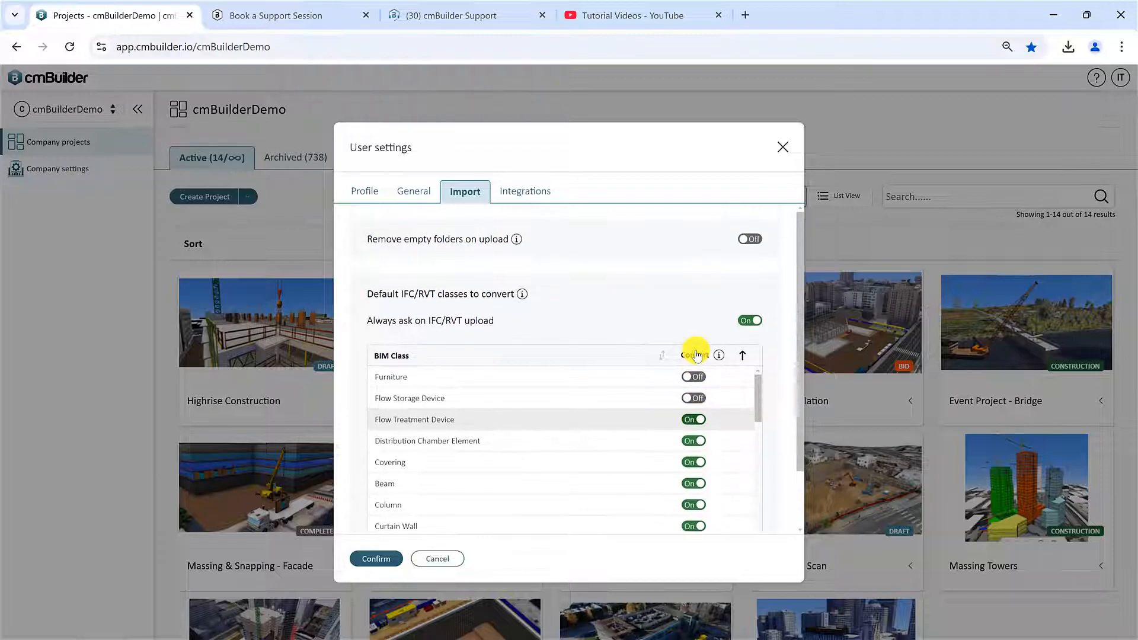
{"action": "mouse_move", "coordinate": [680, 438]}
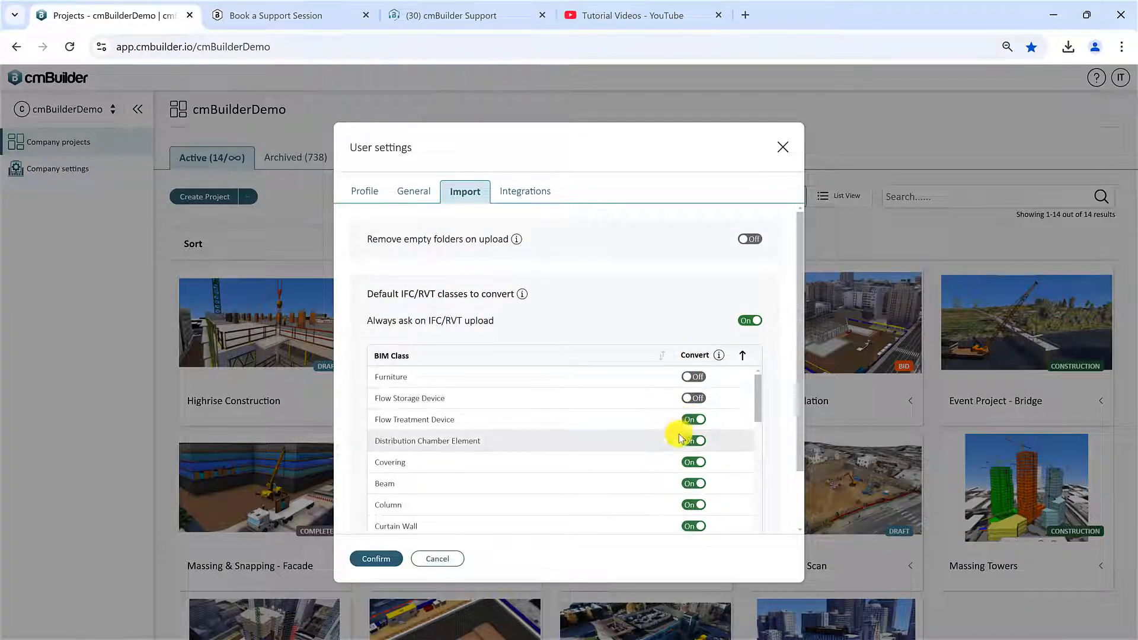
{"action": "left_click", "coordinate": [693, 440]}
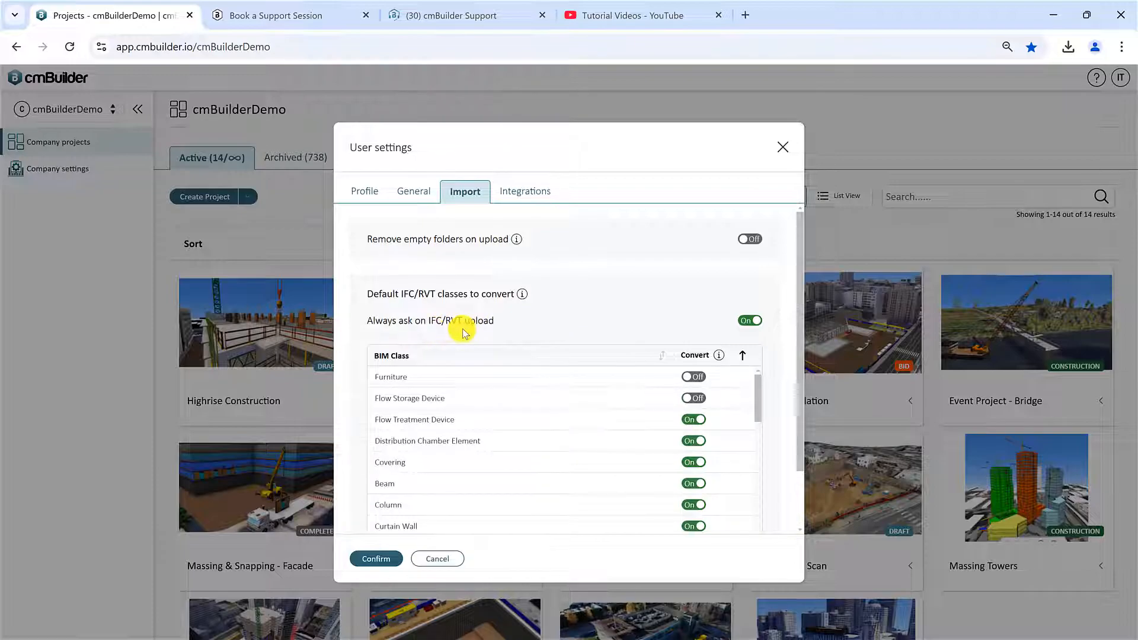
{"action": "mouse_move", "coordinate": [469, 362]}
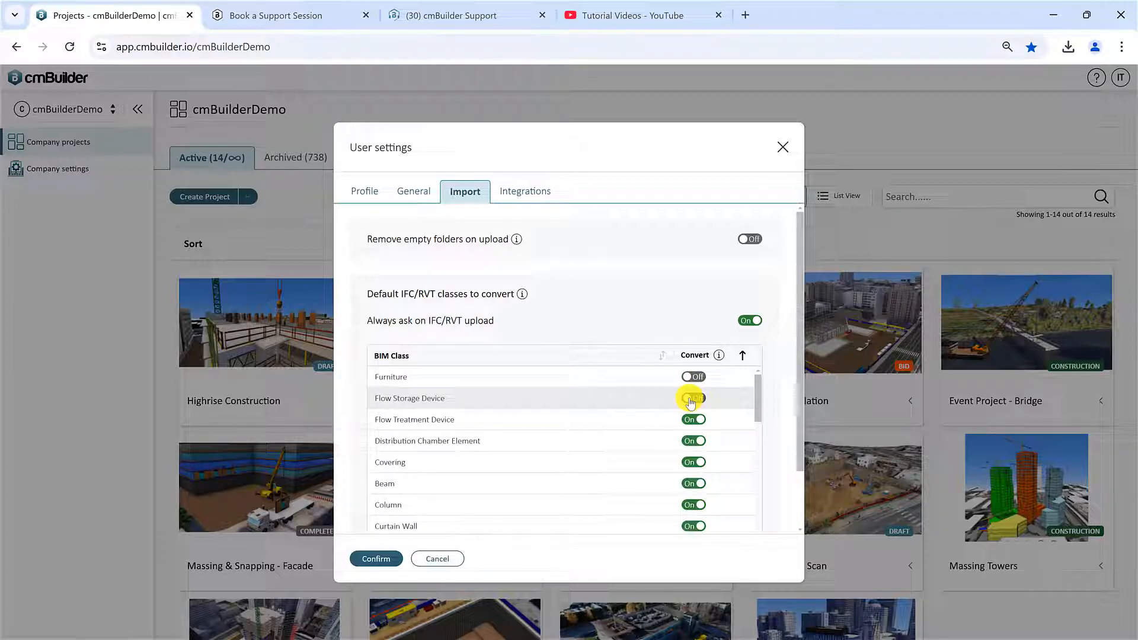
{"action": "left_click", "coordinate": [692, 398]}
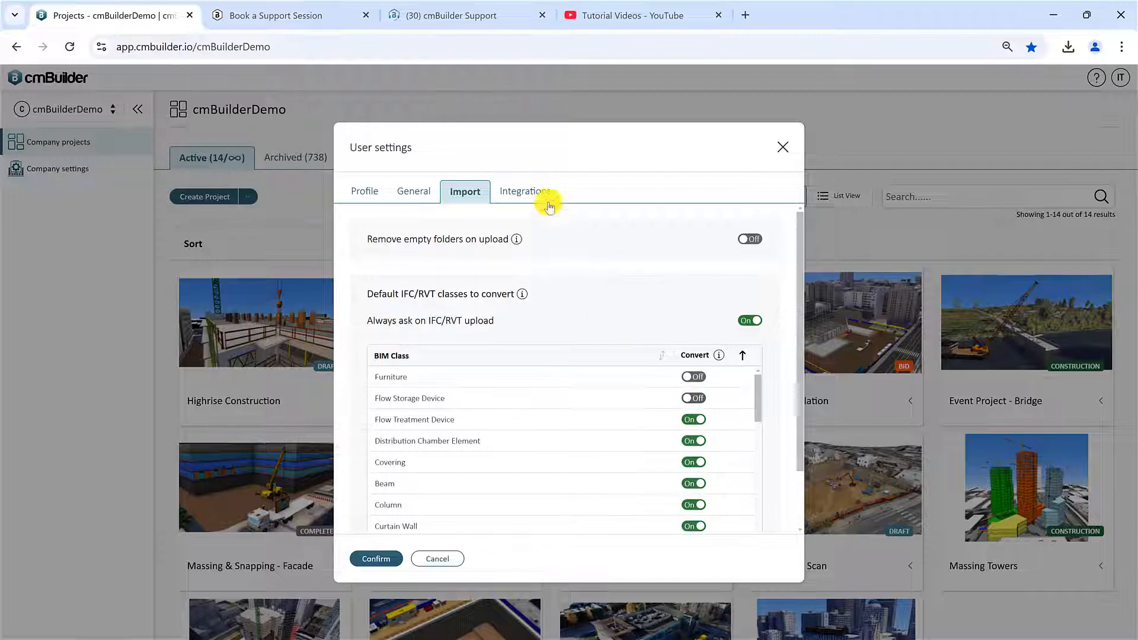
Check the unconnected Autodesk integration, then cancel User settings to return to the project tiles
{"action": "left_click", "coordinate": [524, 191]}
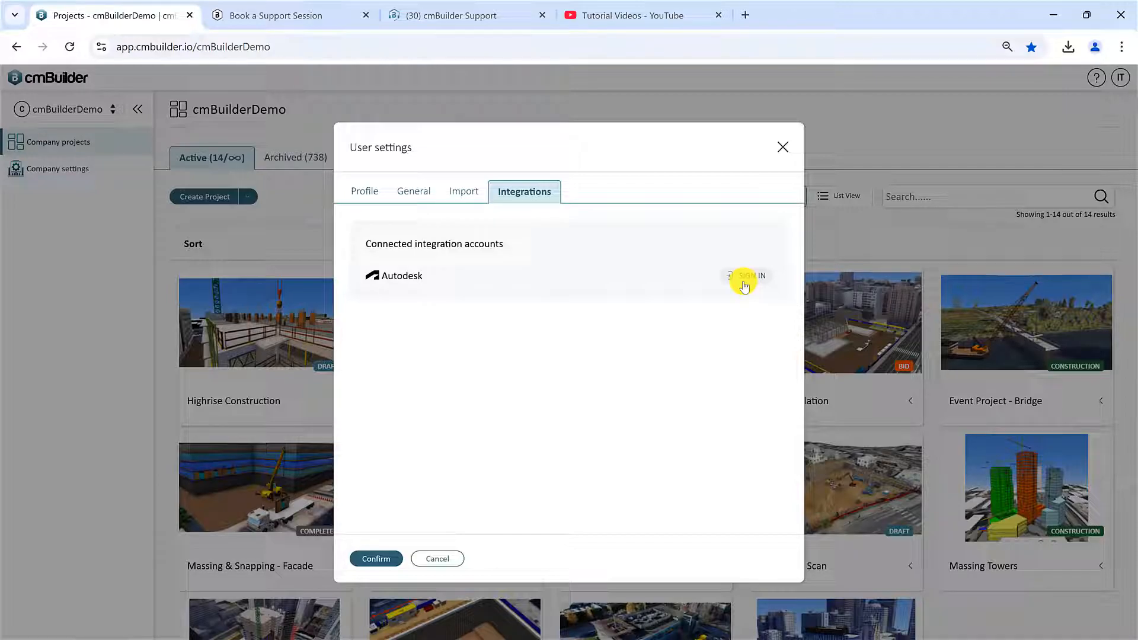
{"action": "mouse_move", "coordinate": [454, 562]}
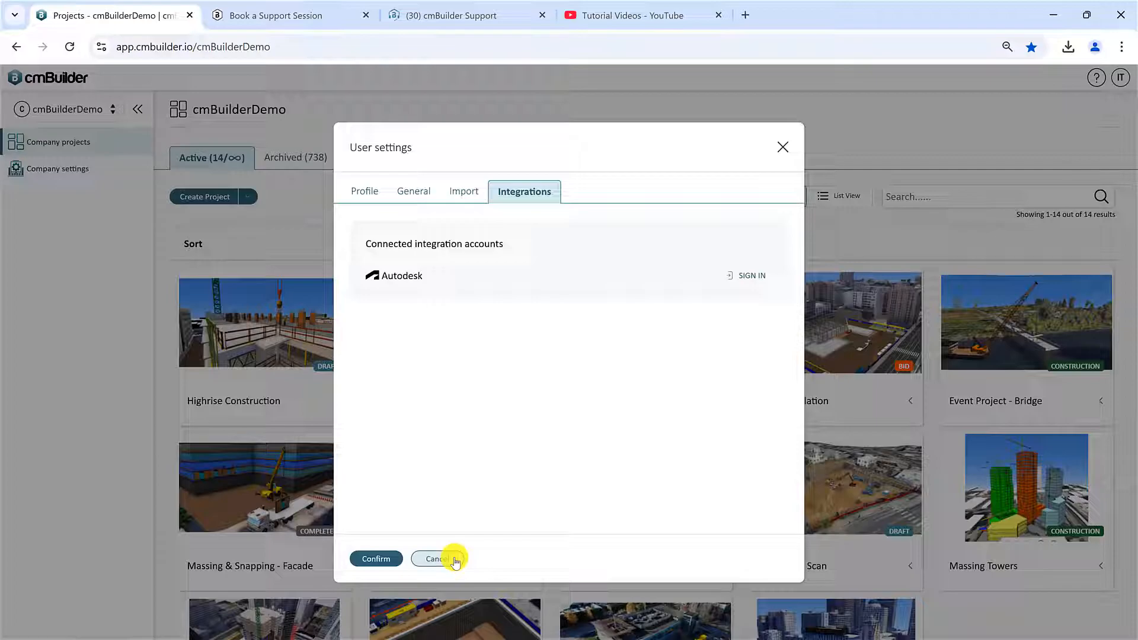
{"action": "left_click", "coordinate": [435, 558]}
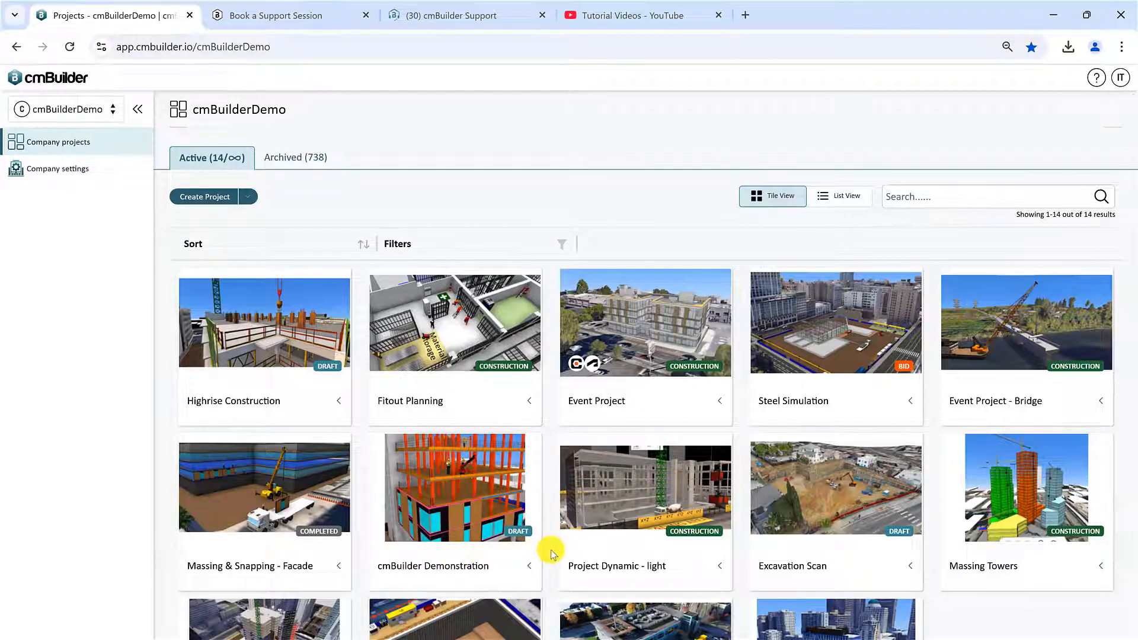